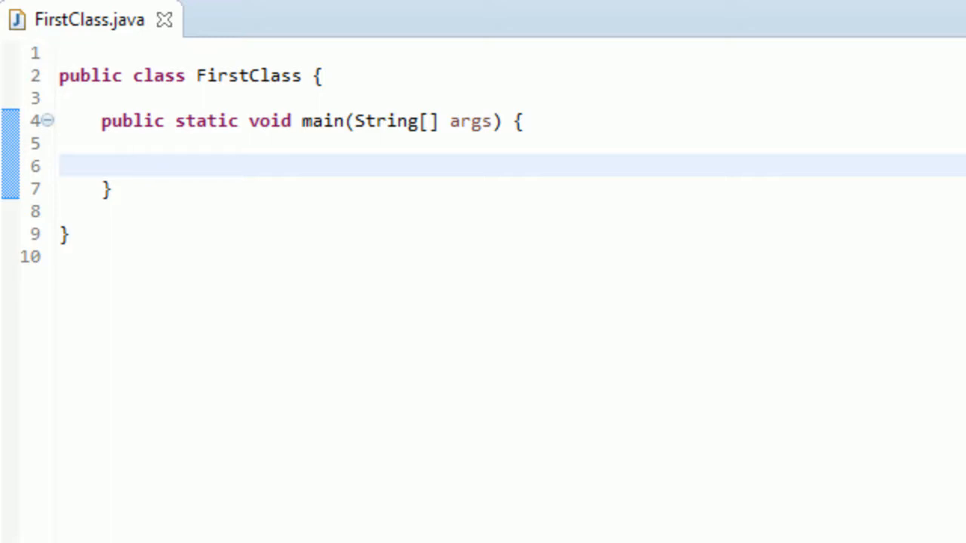
Step: Declare int int1 = 4 and int int2 = 7 inside main
{"action": "type", "text": "int in"}
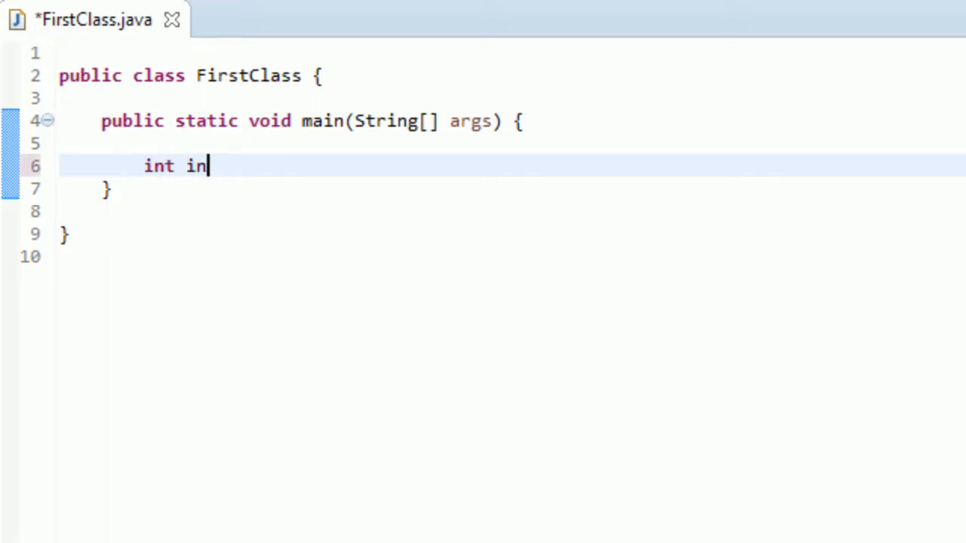
{"action": "type", "text": "t1"}
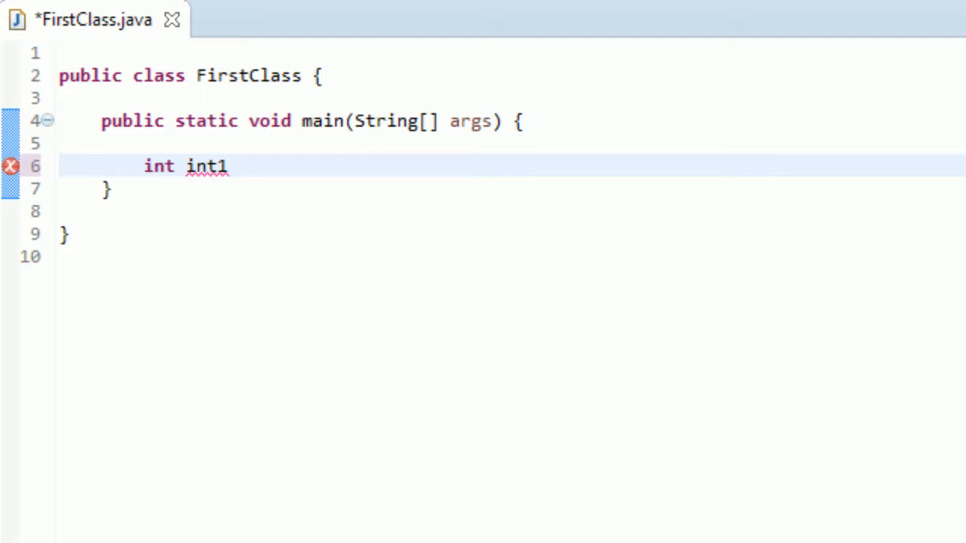
{"action": "type", "text": "= 3"}
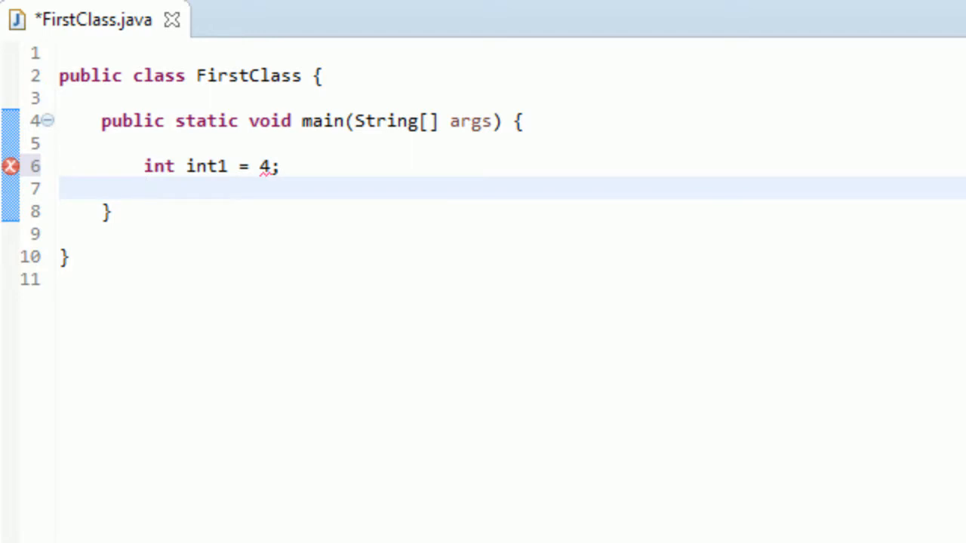
{"action": "type", "text": "int"}
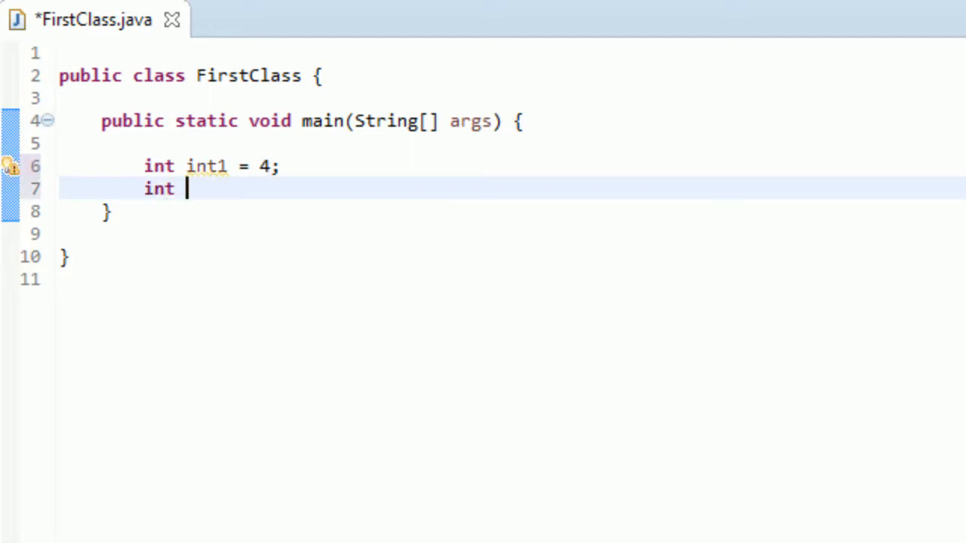
{"action": "type", "text": "int2"}
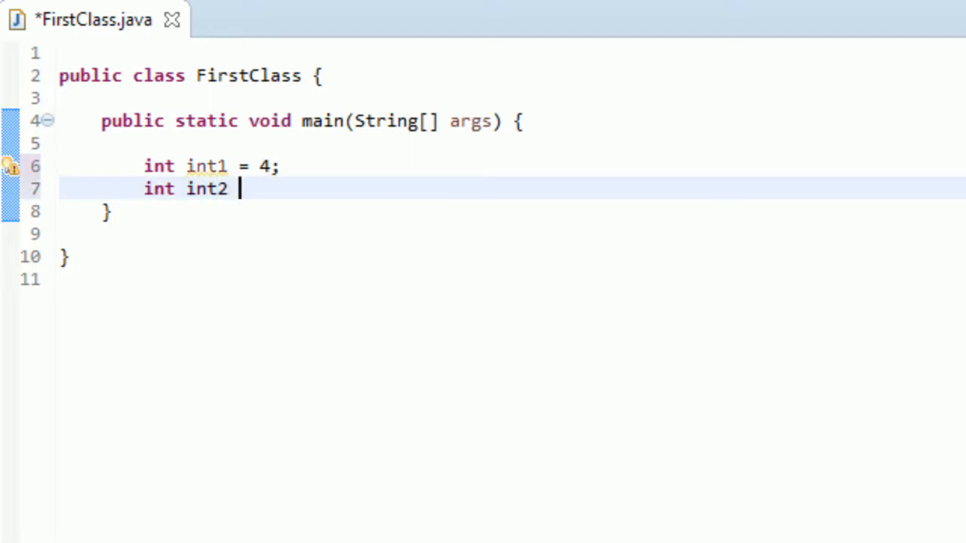
{"action": "type", "text": "="}
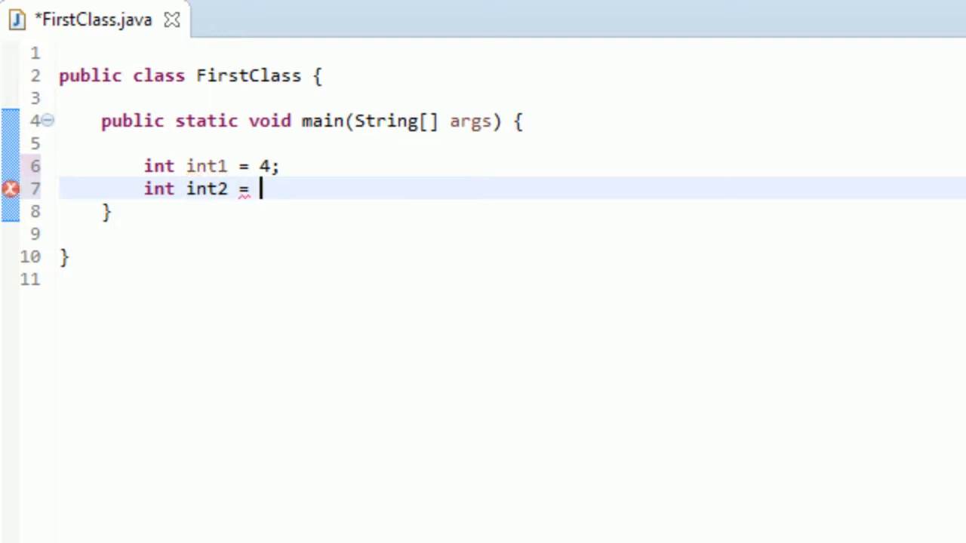
{"action": "type", "text": "7;"}
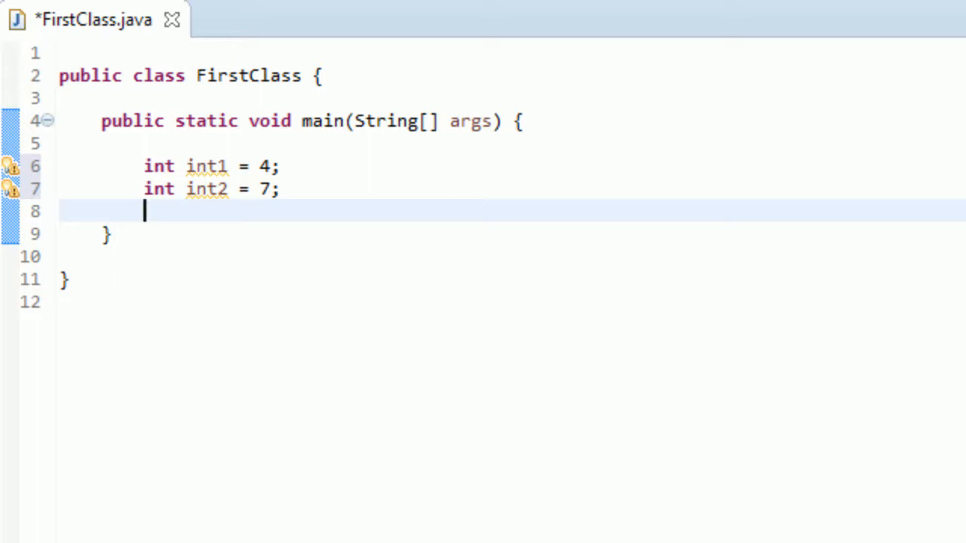
Step: Declare an uninitialised int int3 and save the file
{"action": "type", "text": "int"}
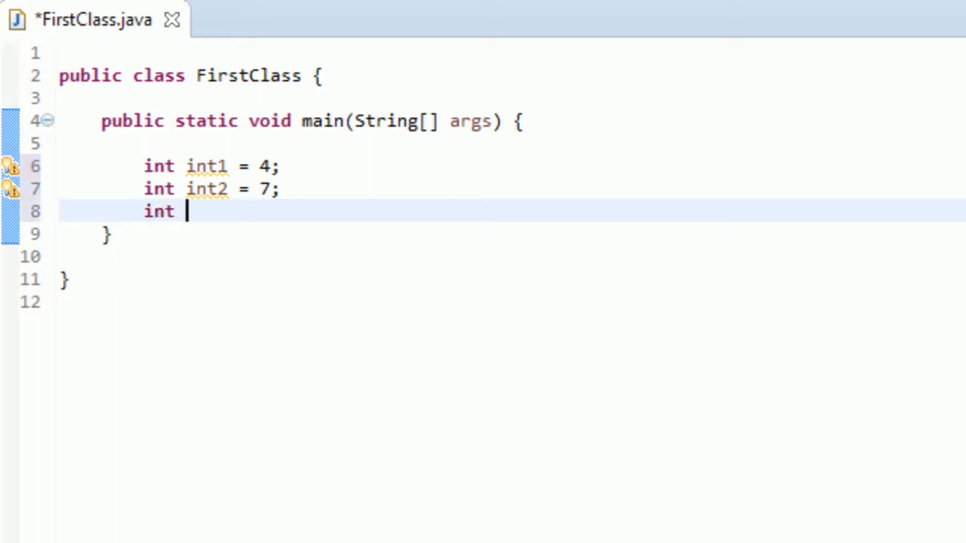
{"action": "type", "text": "int3"}
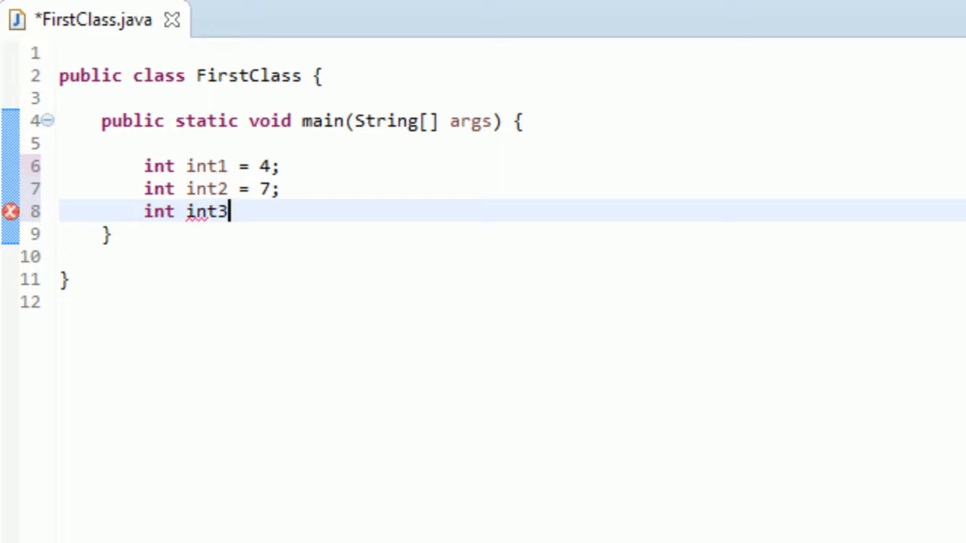
{"action": "type", "text": ";"}
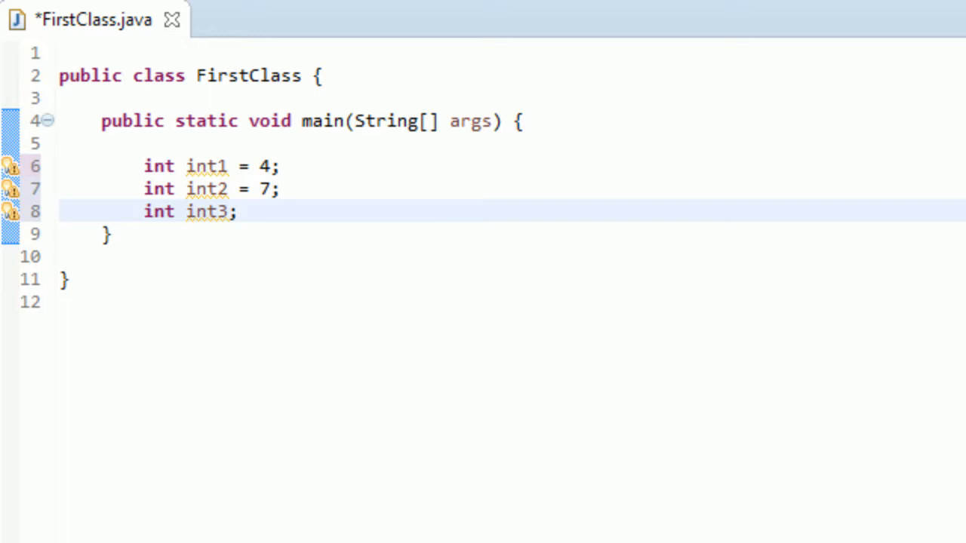
{"action": "key", "text": "ctrl+s"}
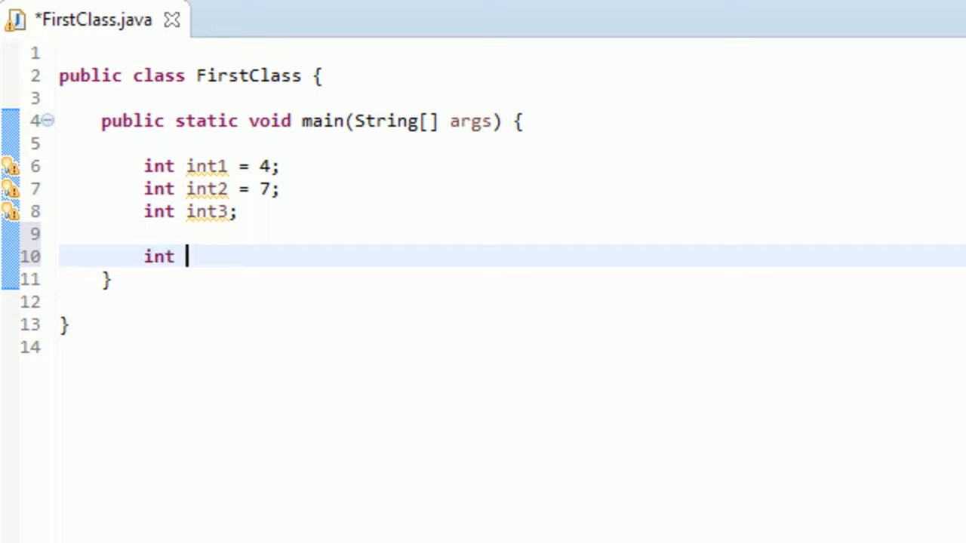
Step: Assign int3 = int1 + int2 below the three declarations
{"action": "type", "text": "t"}
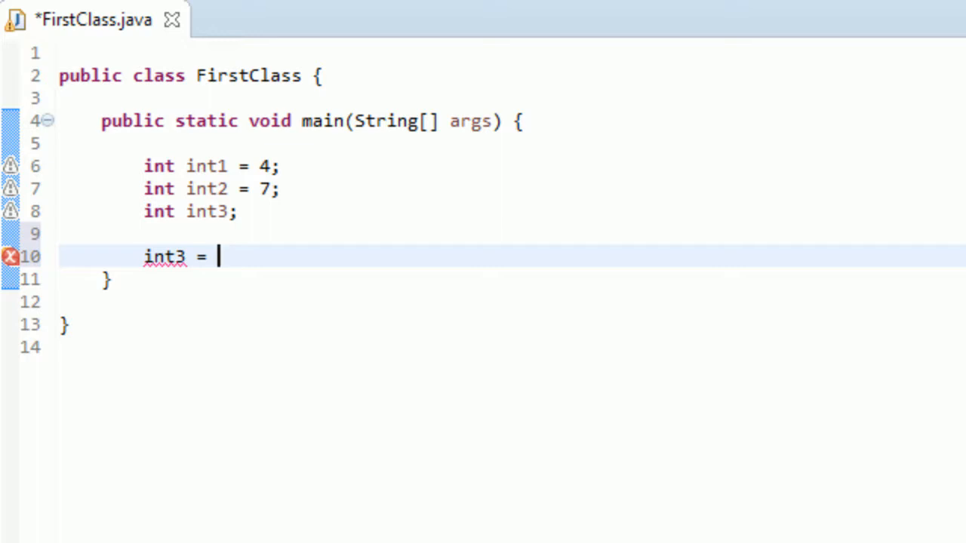
{"action": "type", "text": "int2"}
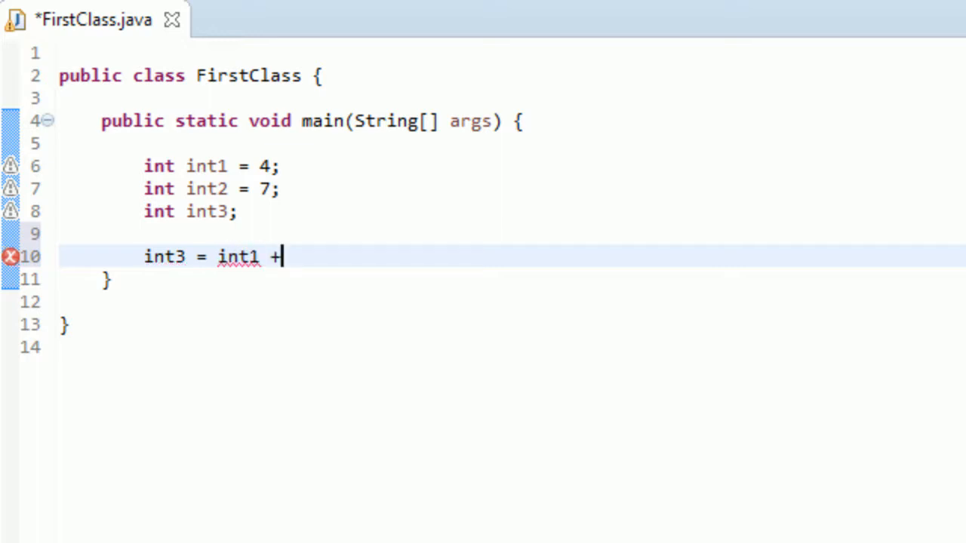
{"action": "type", "text": "in"}
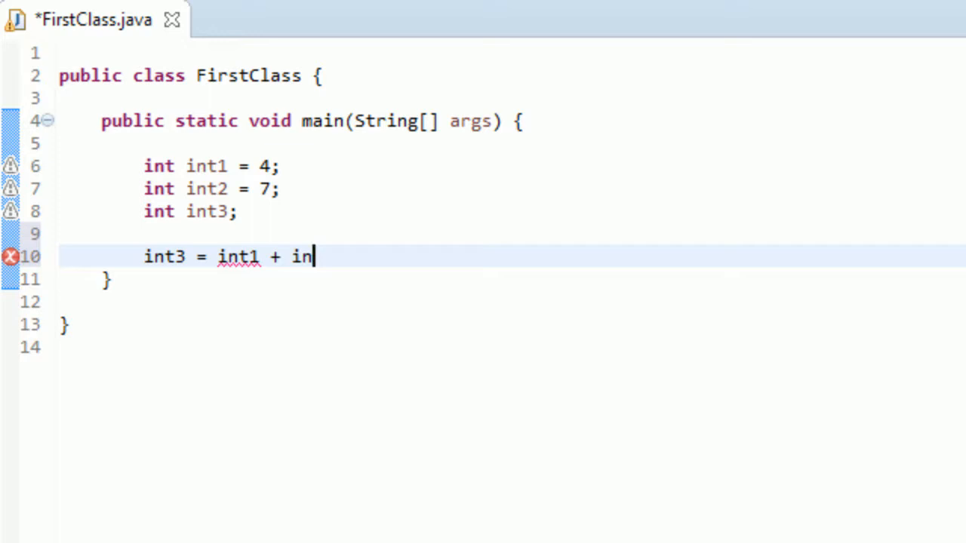
{"action": "type", "text": "t2;"}
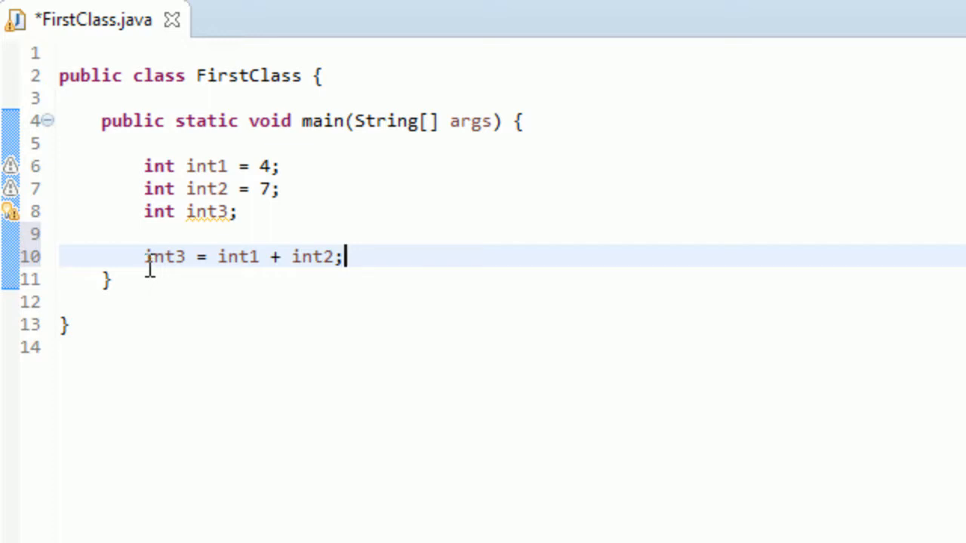
{"action": "mouse_move", "coordinate": [202, 249]}
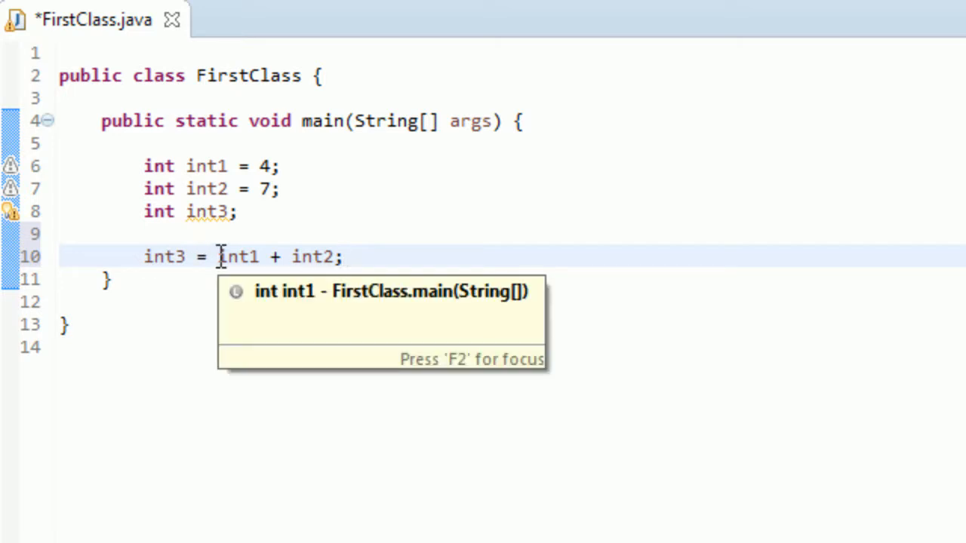
{"action": "double_click", "coordinate": [236, 256]}
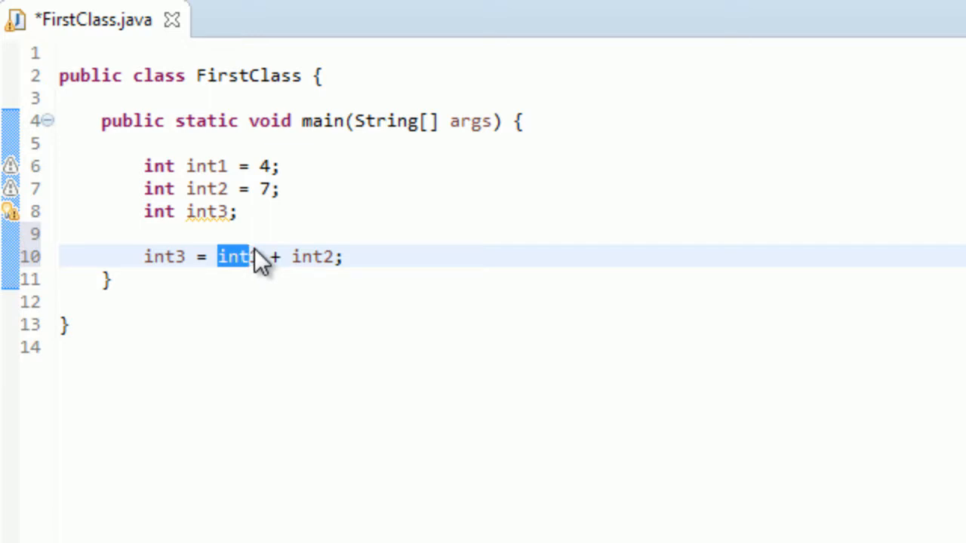
{"action": "mouse_move", "coordinate": [238, 257]}
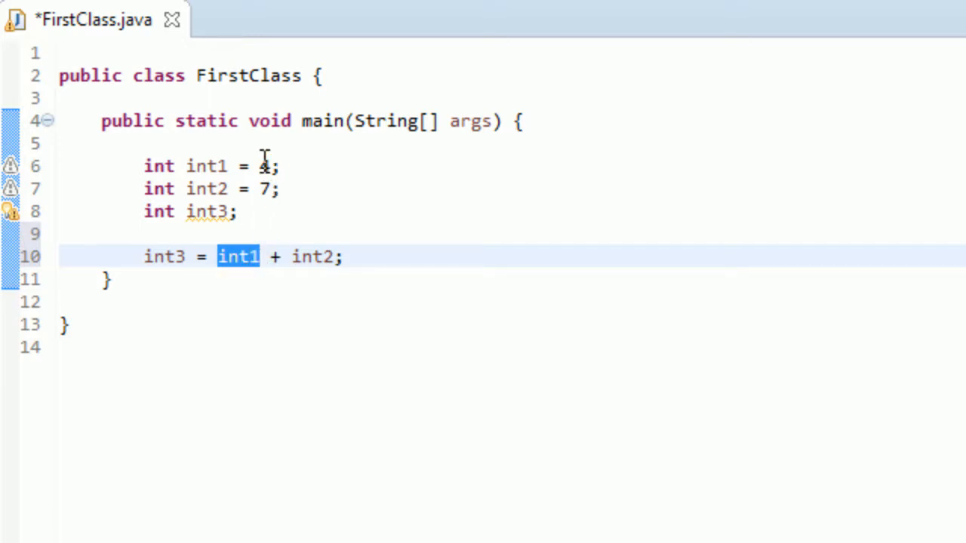
{"action": "mouse_move", "coordinate": [239, 256]}
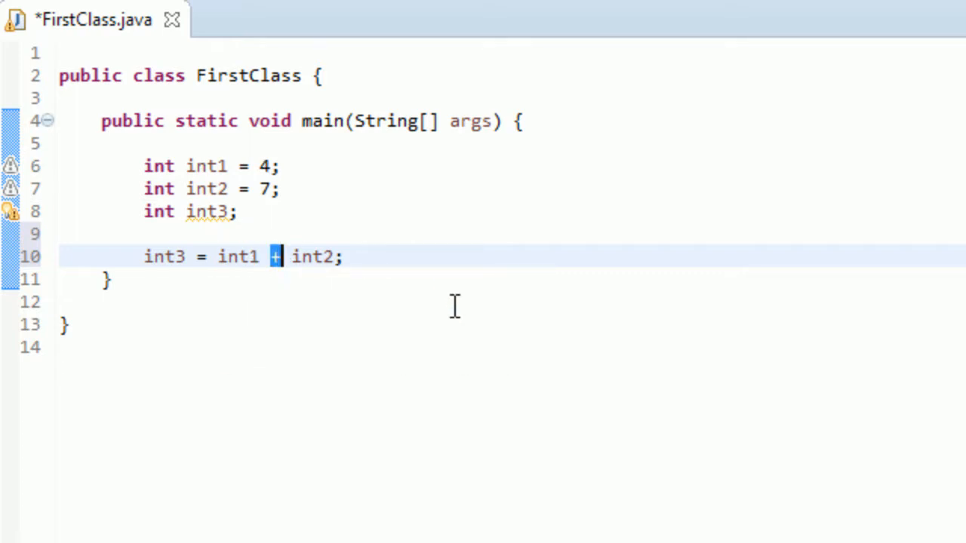
{"action": "mouse_move", "coordinate": [414, 324]}
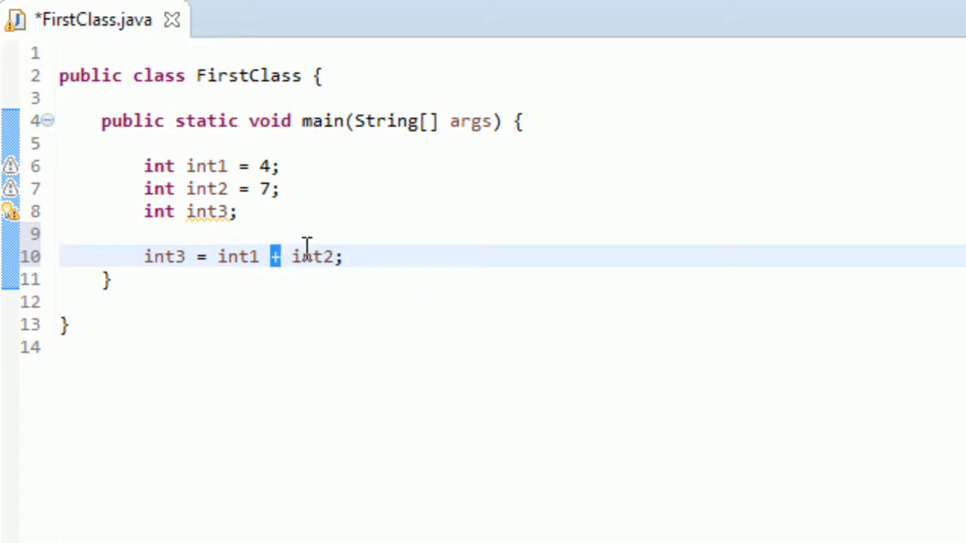
{"action": "double_click", "coordinate": [311, 257]}
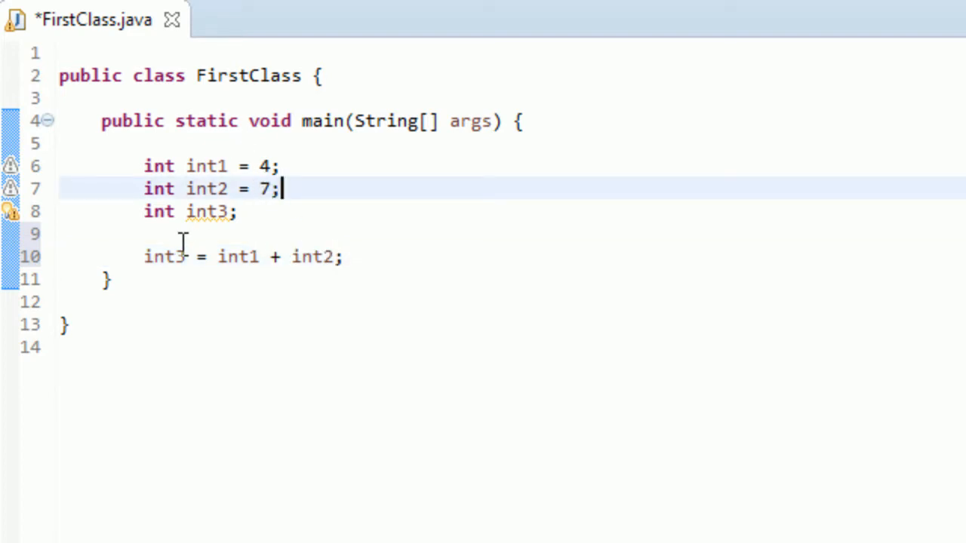
{"action": "mouse_move", "coordinate": [284, 224]}
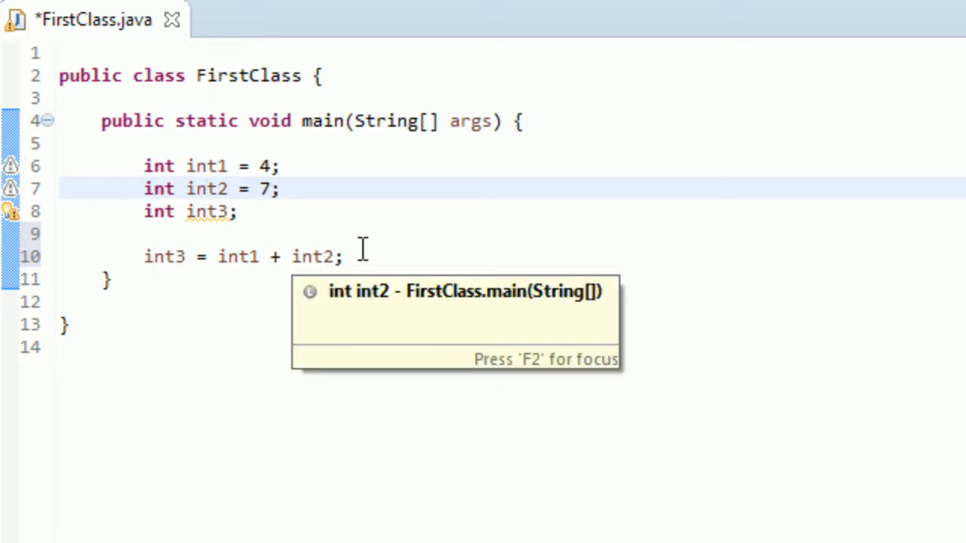
{"action": "mouse_move", "coordinate": [344, 257]}
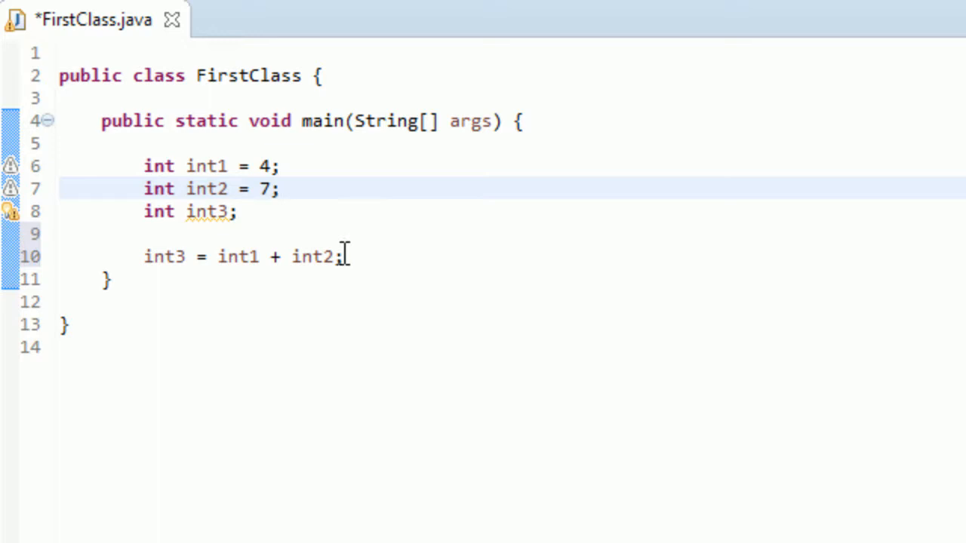
{"action": "mouse_move", "coordinate": [338, 256]}
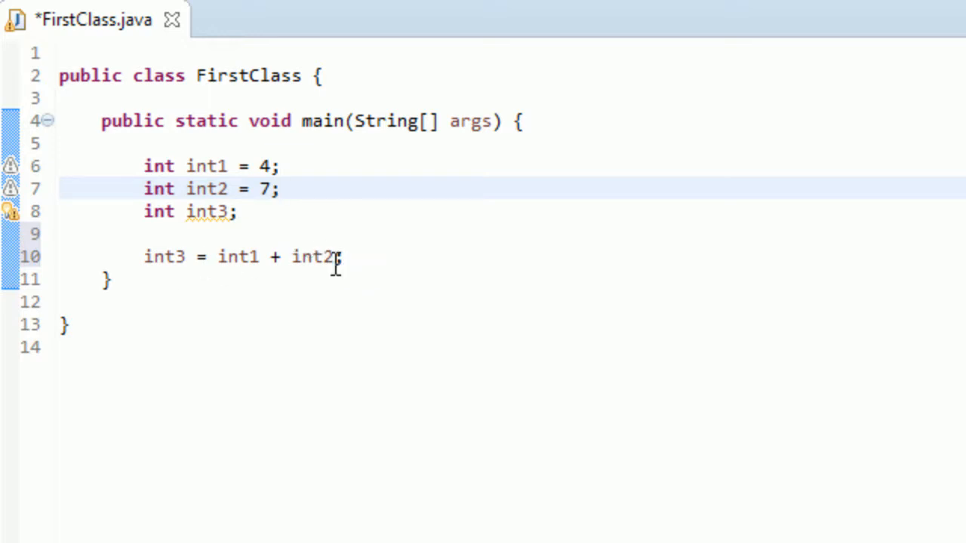
{"action": "mouse_move", "coordinate": [314, 256]}
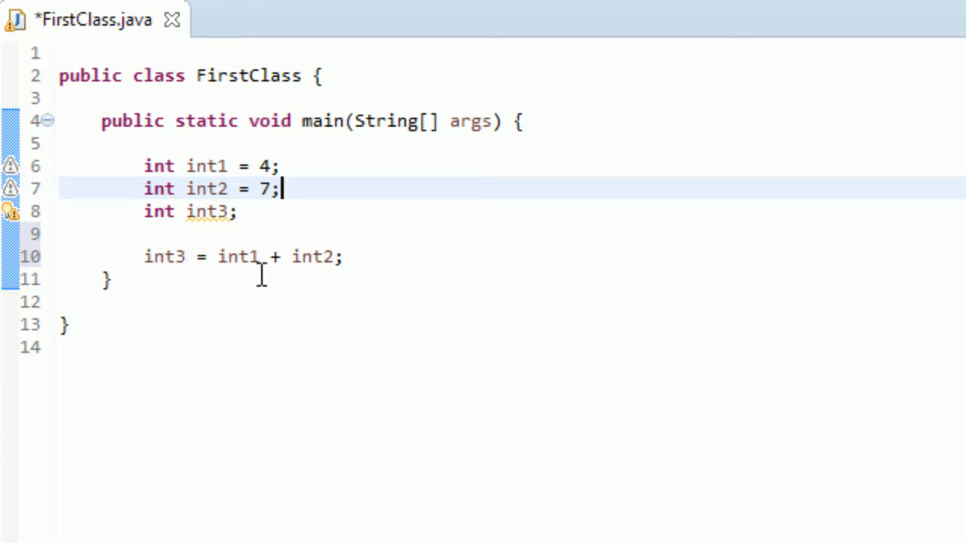
{"action": "mouse_move", "coordinate": [121, 226]}
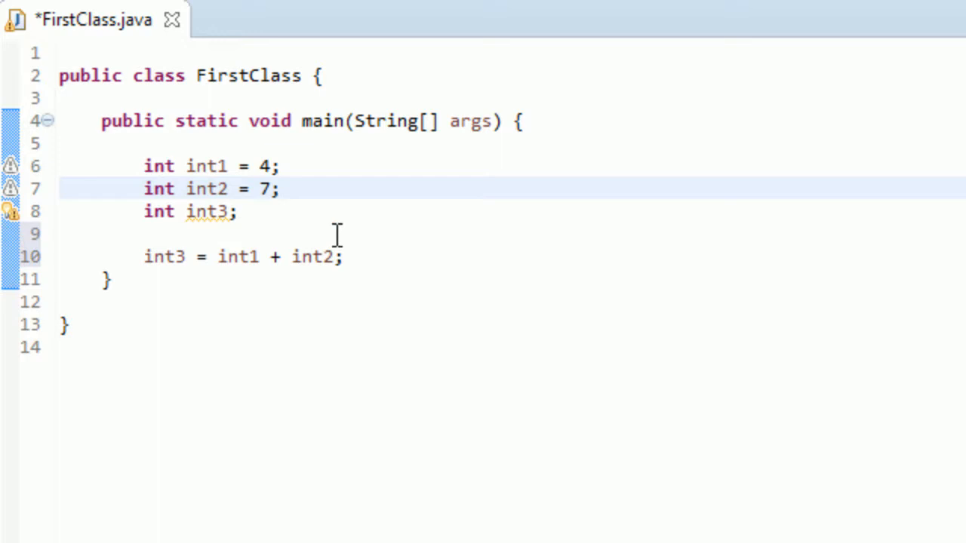
{"action": "mouse_move", "coordinate": [255, 244]}
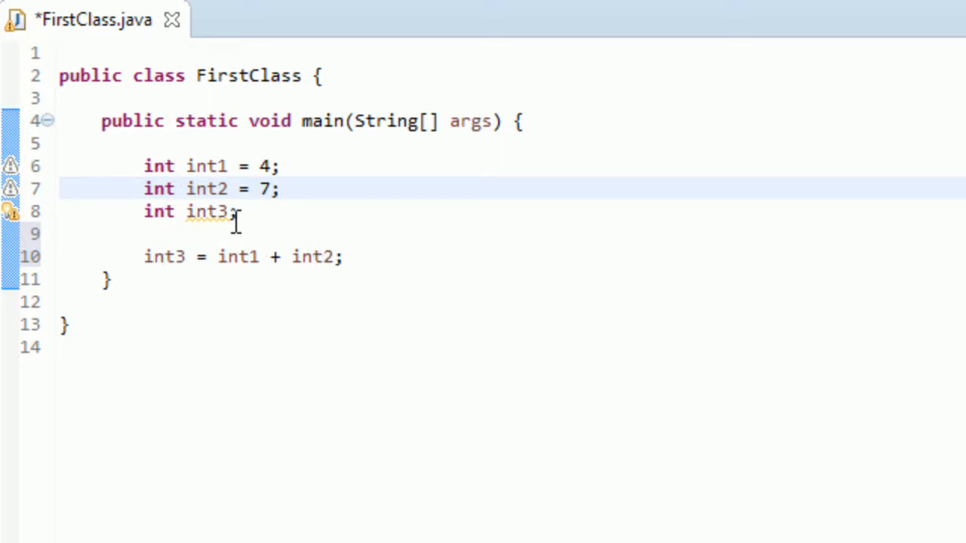
Step: Add System.out.println(int3) after the sum line and save FirstClass.java
{"action": "left_click", "coordinate": [405, 257]}
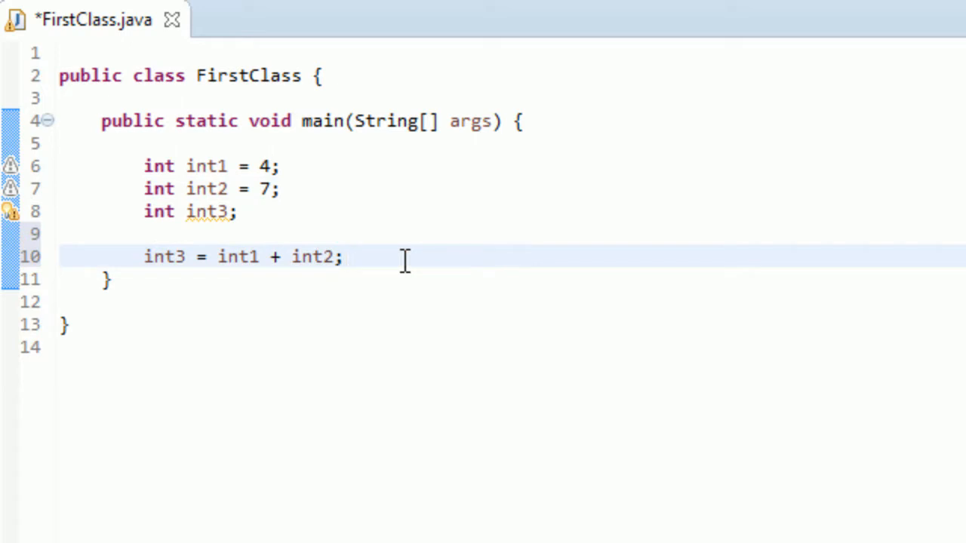
{"action": "type", "text": "s"}
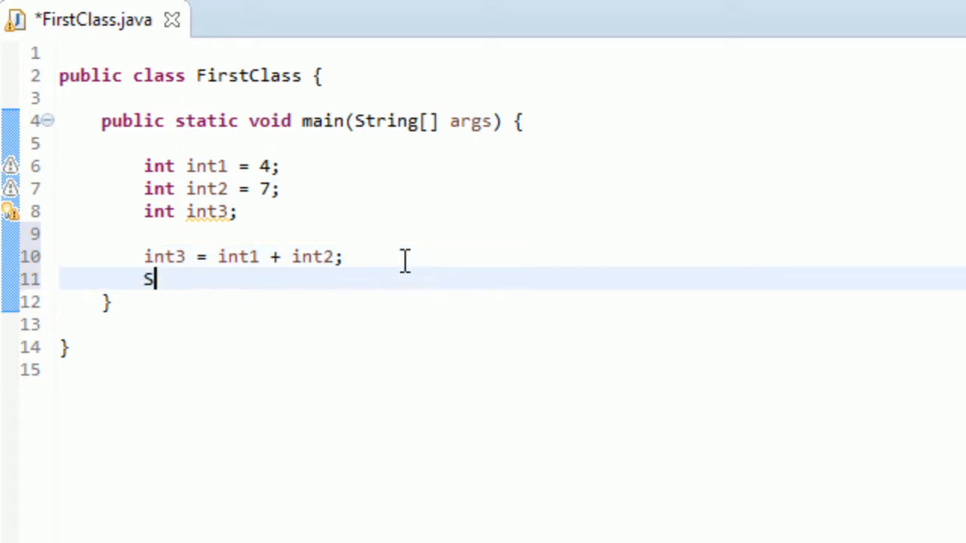
{"action": "type", "text": "ystem.out"}
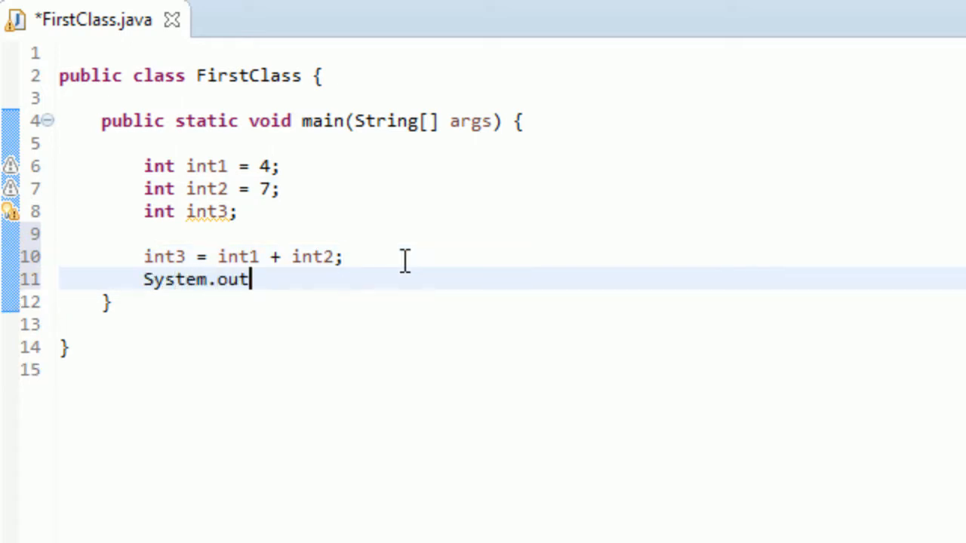
{"action": "type", "text": ".print"}
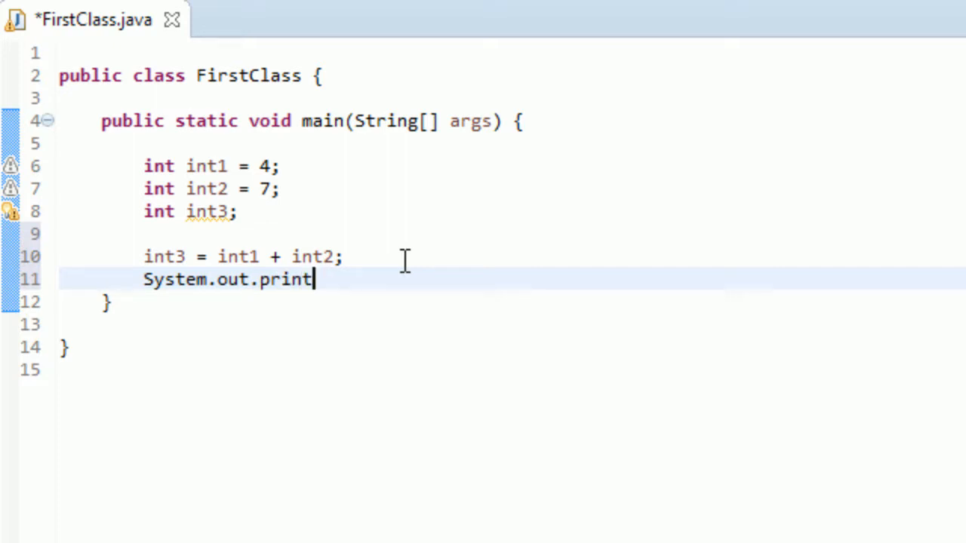
{"action": "type", "text": "ln*"}
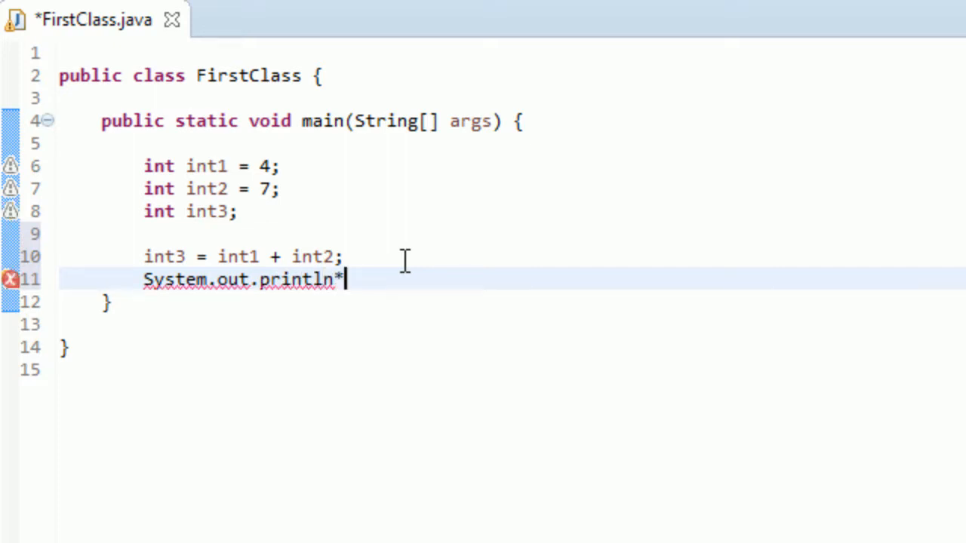
{"action": "key", "text": "Backspace"}
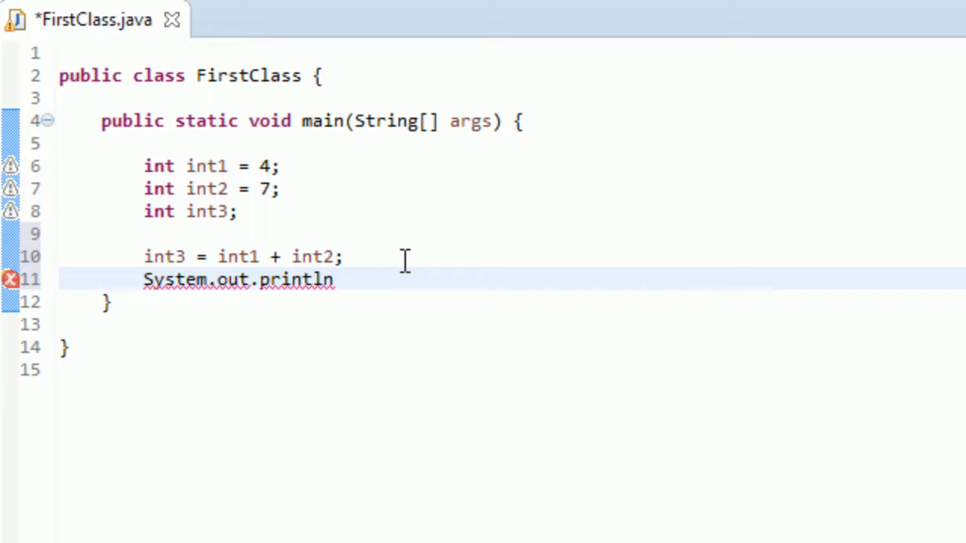
{"action": "type", "text": "(int3)"}
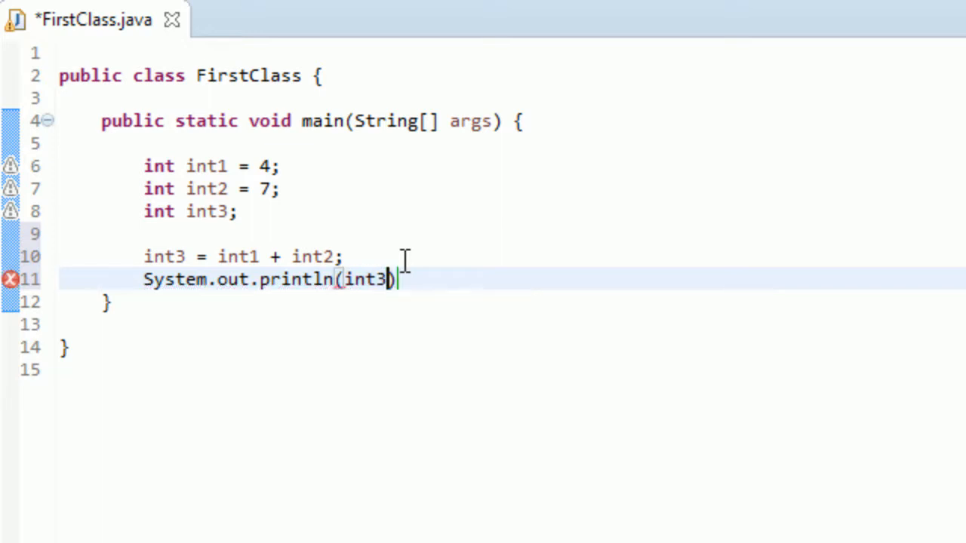
{"action": "type", "text": ";"}
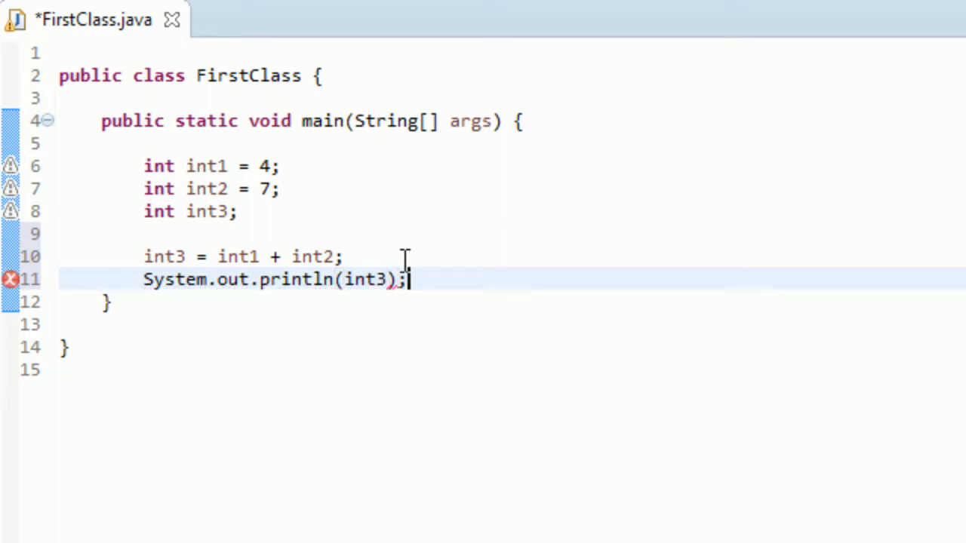
{"action": "key", "text": "ctrl+s"}
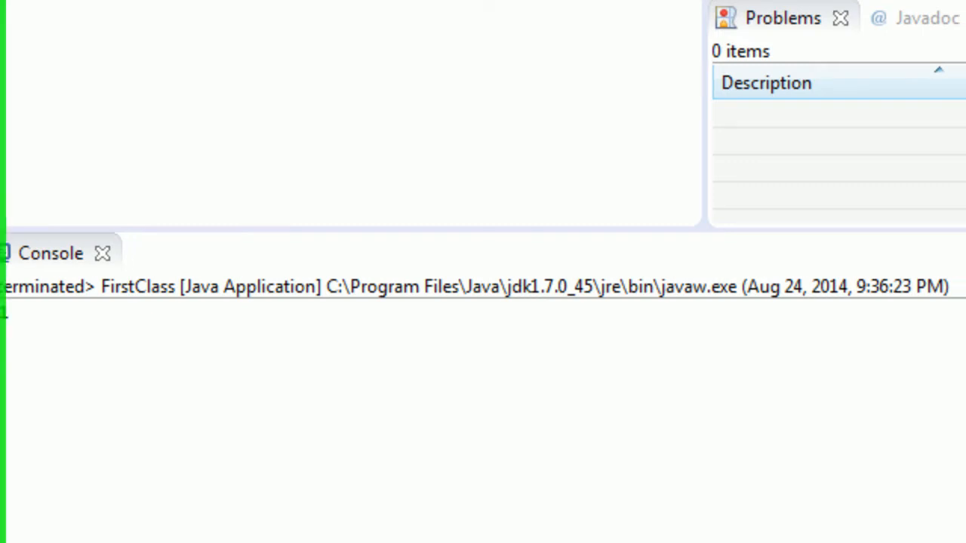
Step: Return to the editor and place the cursor at the + operator in the int3 calculation
{"action": "left_click", "coordinate": [88, 24]}
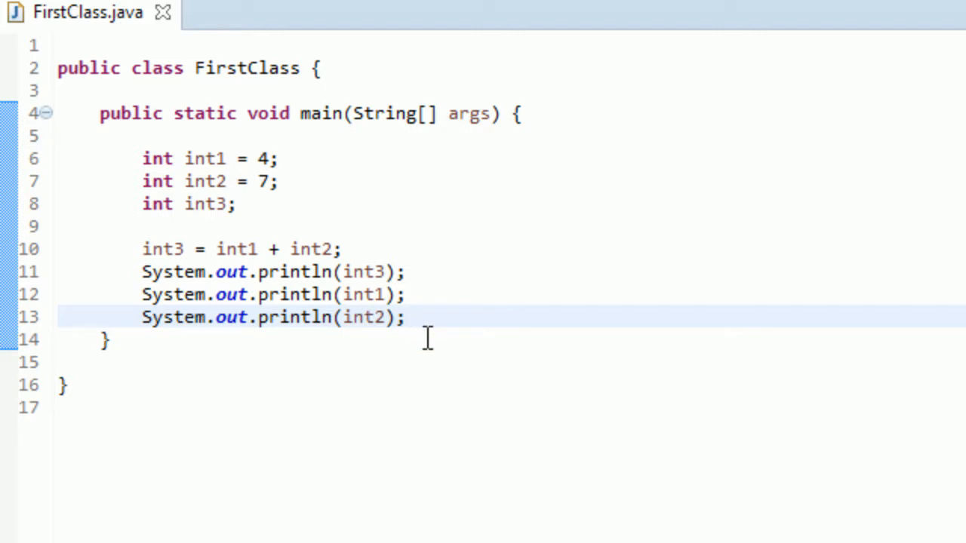
{"action": "mouse_move", "coordinate": [443, 295]}
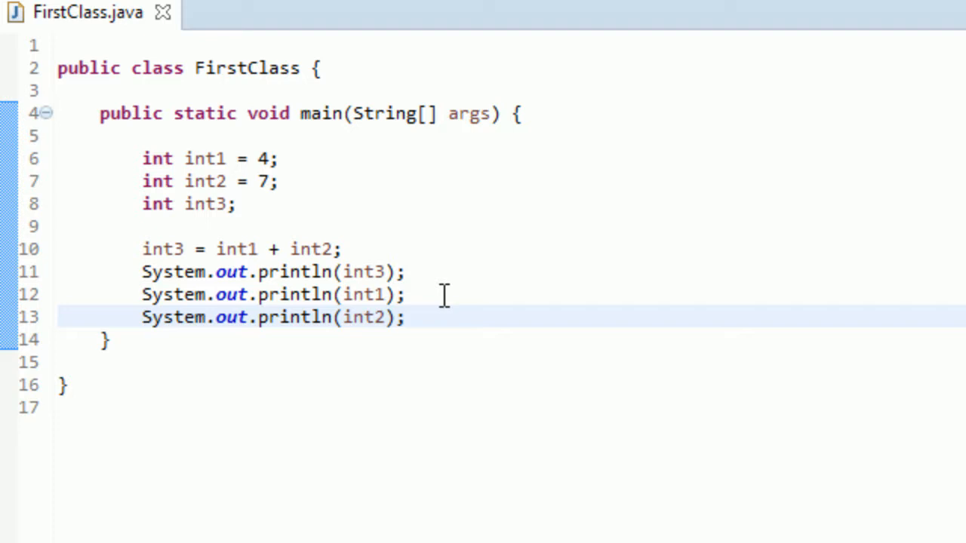
{"action": "mouse_move", "coordinate": [444, 316]}
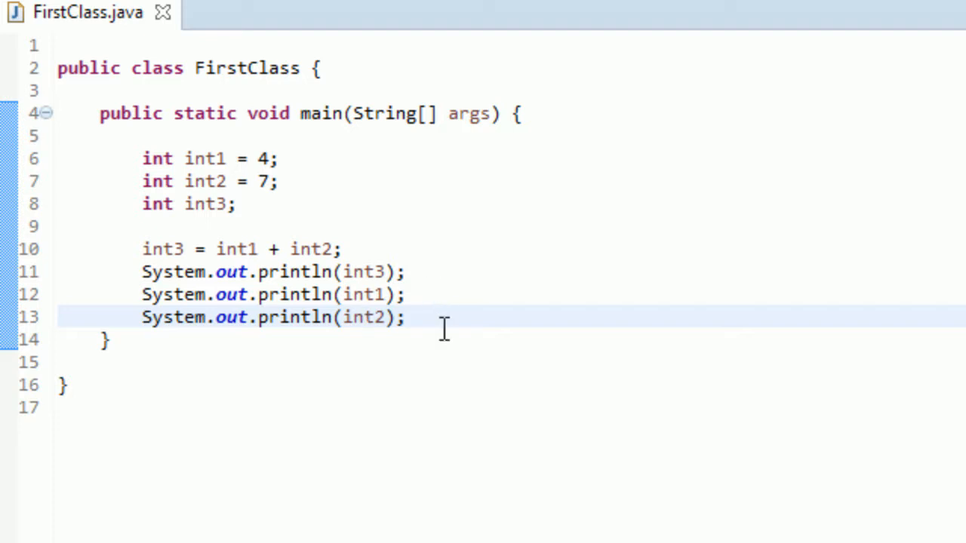
{"action": "left_click", "coordinate": [625, 249]}
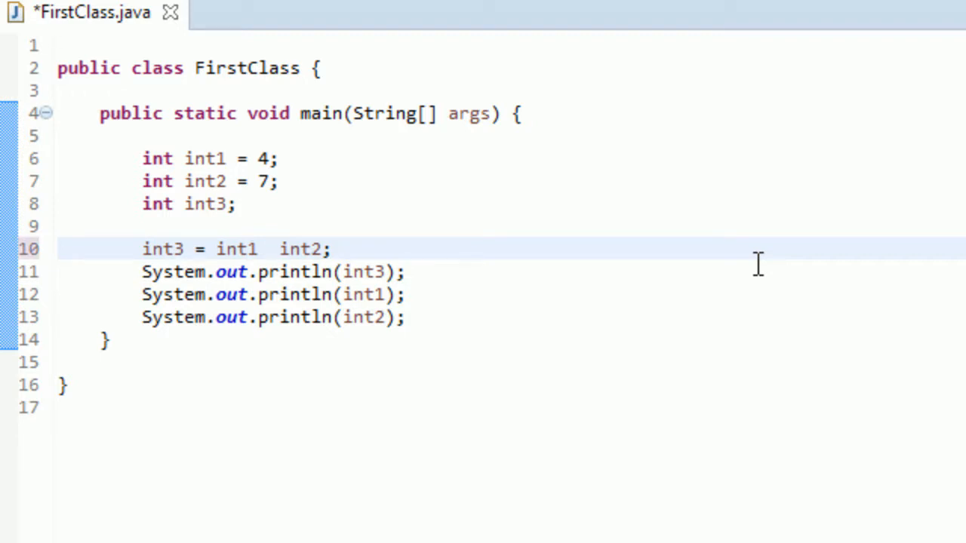
Step: Make the line int3 = int1 - int2 and run it, printing -3, 4 and 7
{"action": "type", "text": "-"}
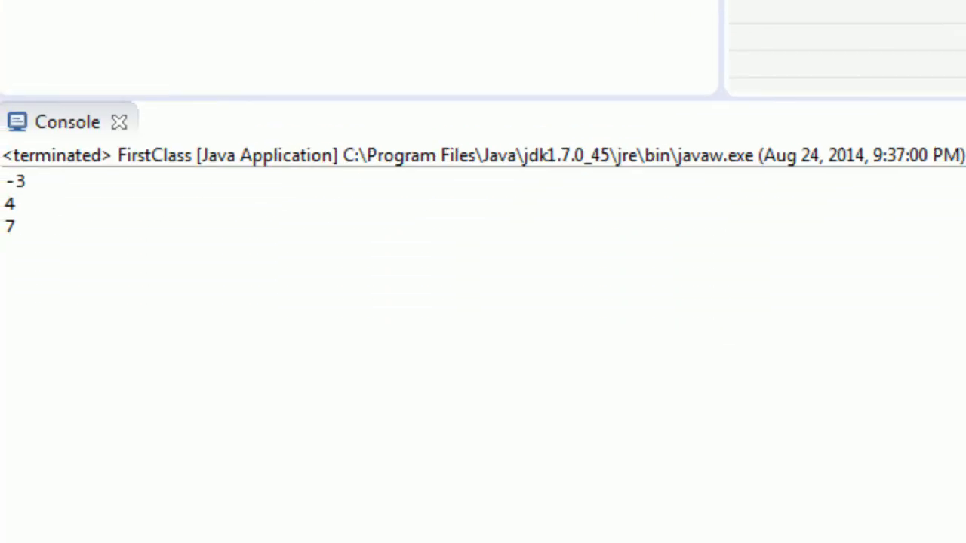
{"action": "left_click", "coordinate": [202, 124]}
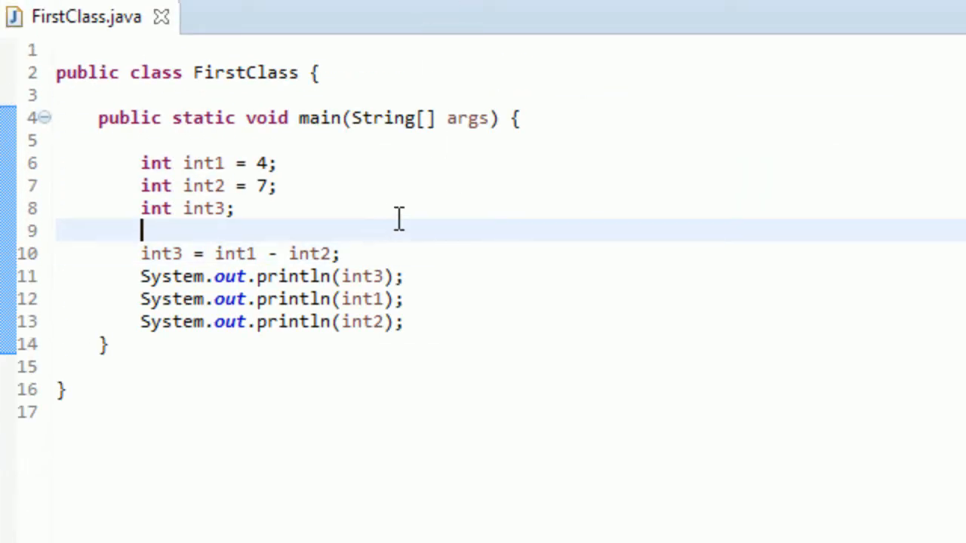
{"action": "mouse_move", "coordinate": [426, 257]}
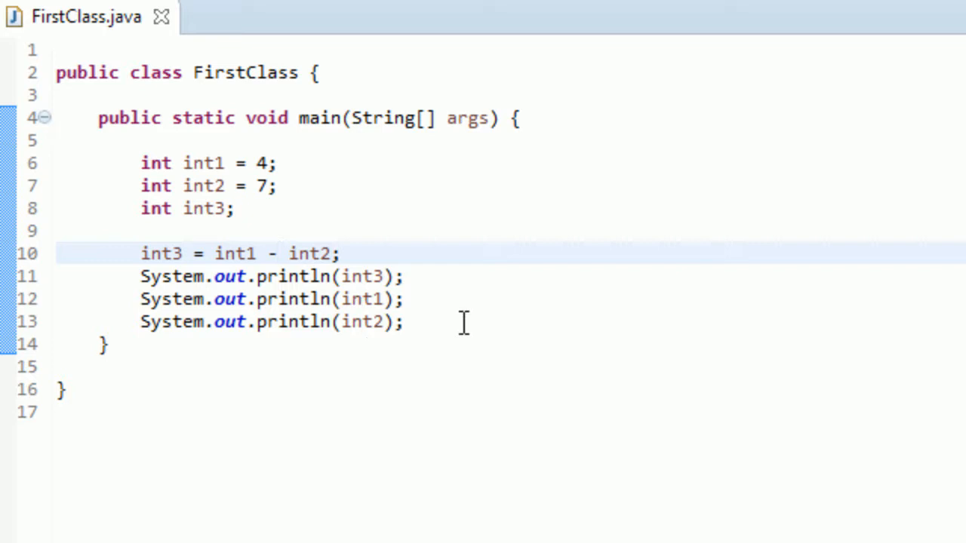
Step: Delete the int1 and int2 println lines and the int1 - int2 expression after int3 =
{"action": "left_click_drag", "start_coordinate": [139, 299], "coordinate": [404, 322]}
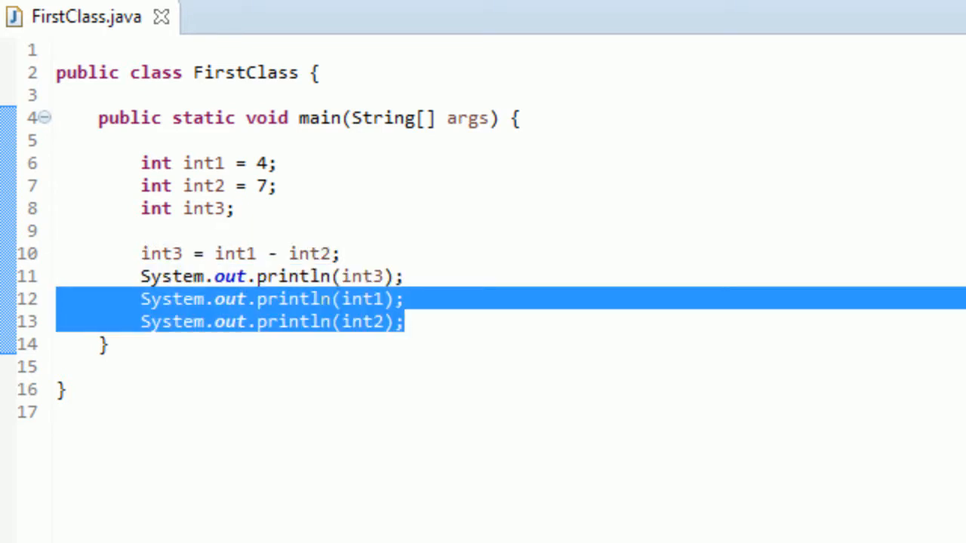
{"action": "key", "text": "Delete"}
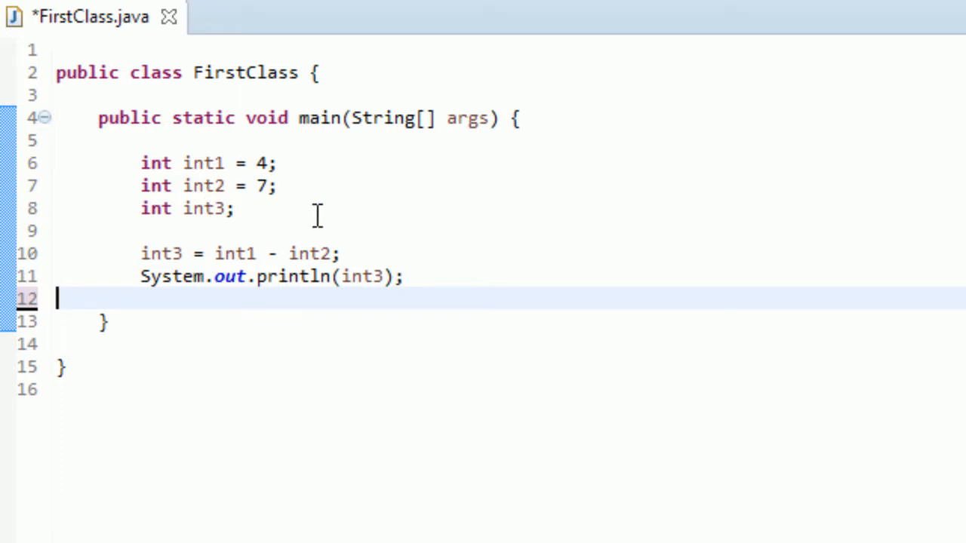
{"action": "key", "text": "Backspace"}
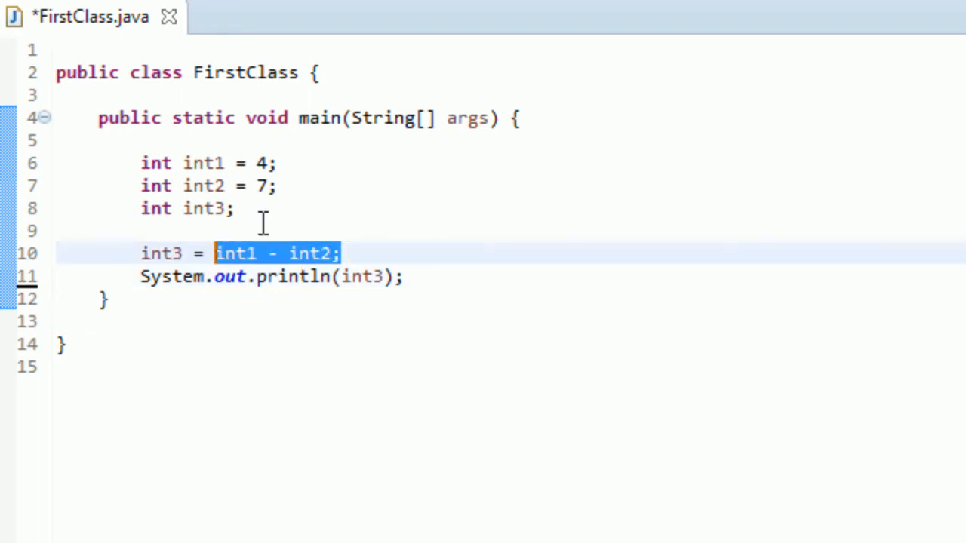
{"action": "key", "text": "Delete"}
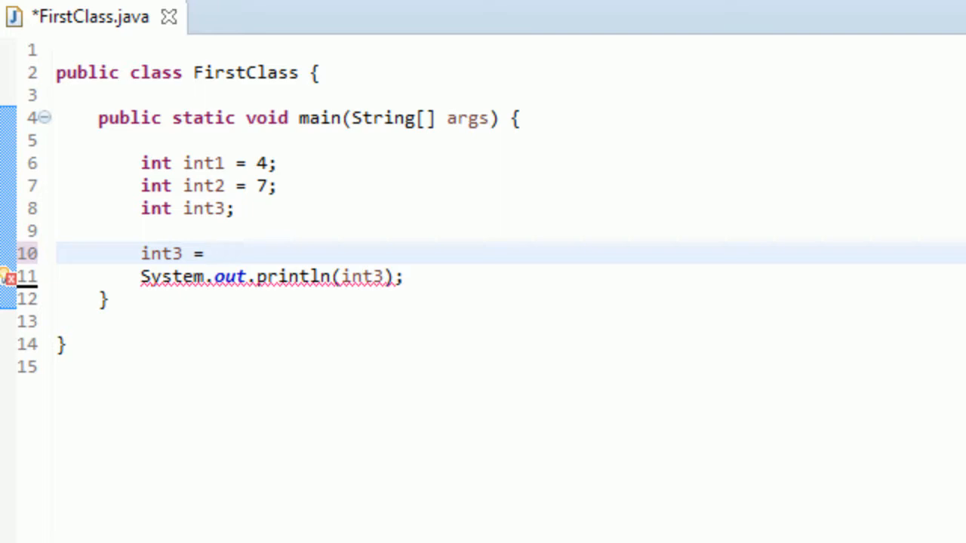
Step: Assign int3 = int2 * int1 on line 10 and save FirstClass.java
{"action": "type", "text": "int1"}
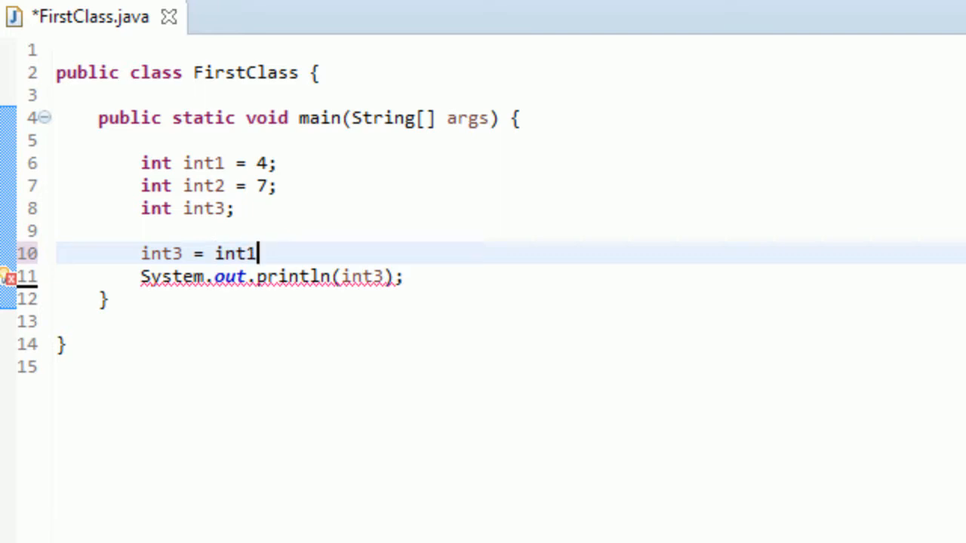
{"action": "type", "text": "x i"}
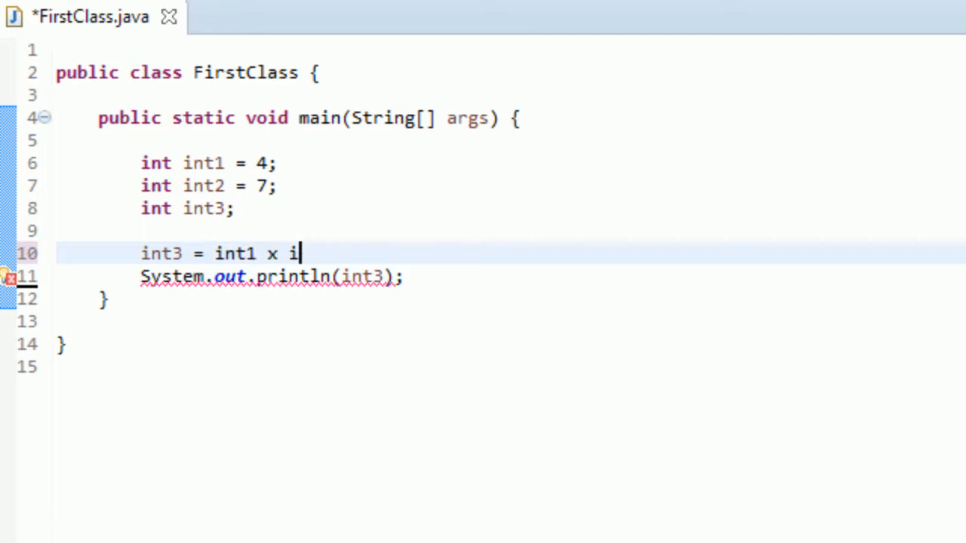
{"action": "key", "text": "BackSpace"}
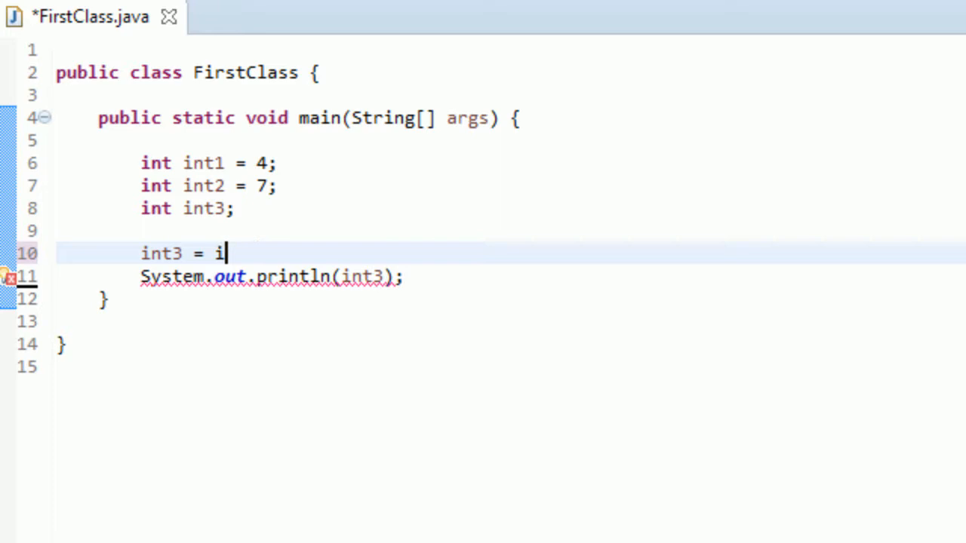
{"action": "type", "text": "nt"}
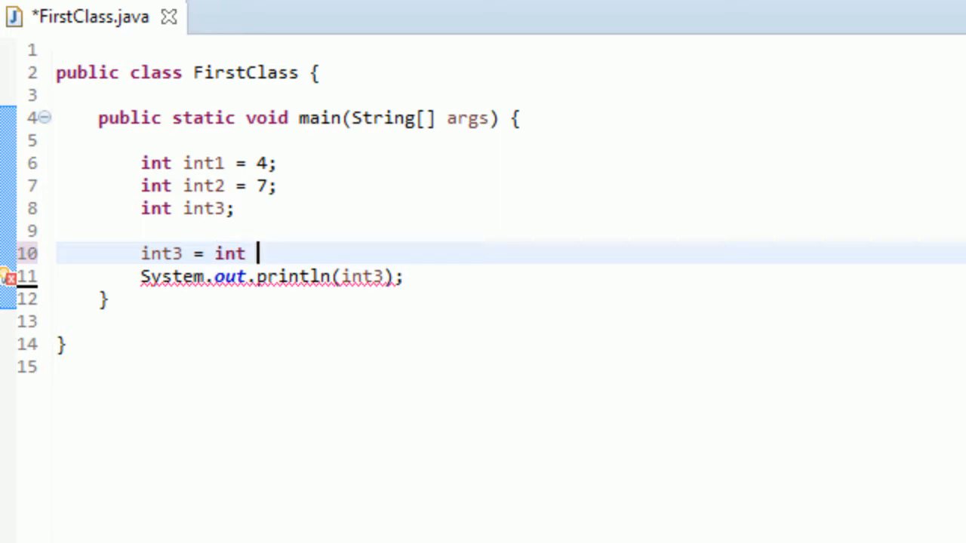
{"action": "type", "text": "2"}
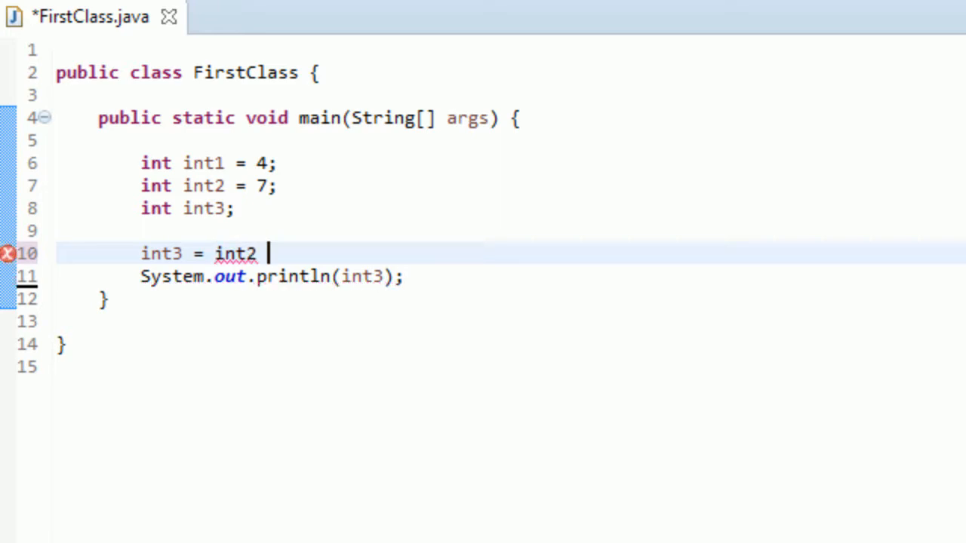
{"action": "type", "text": "*"}
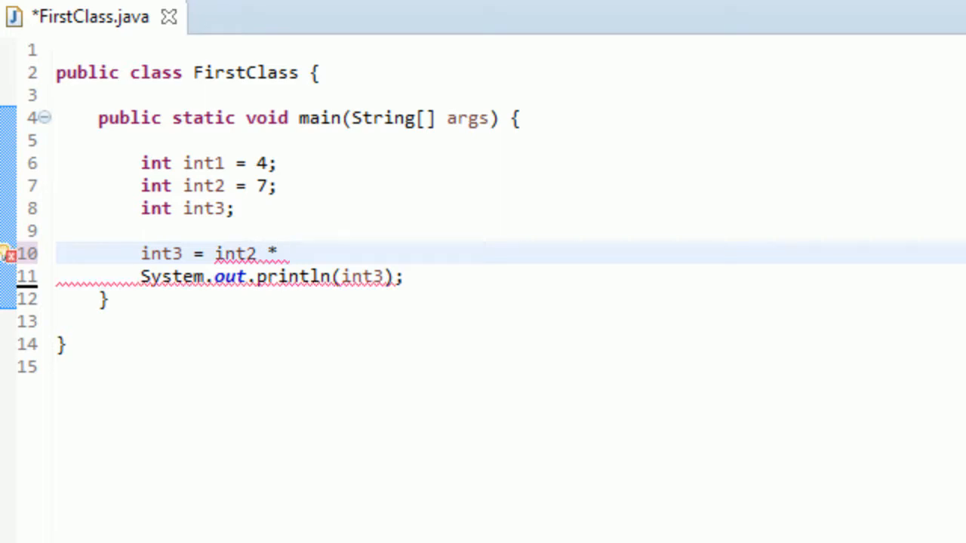
{"action": "type", "text": "i"}
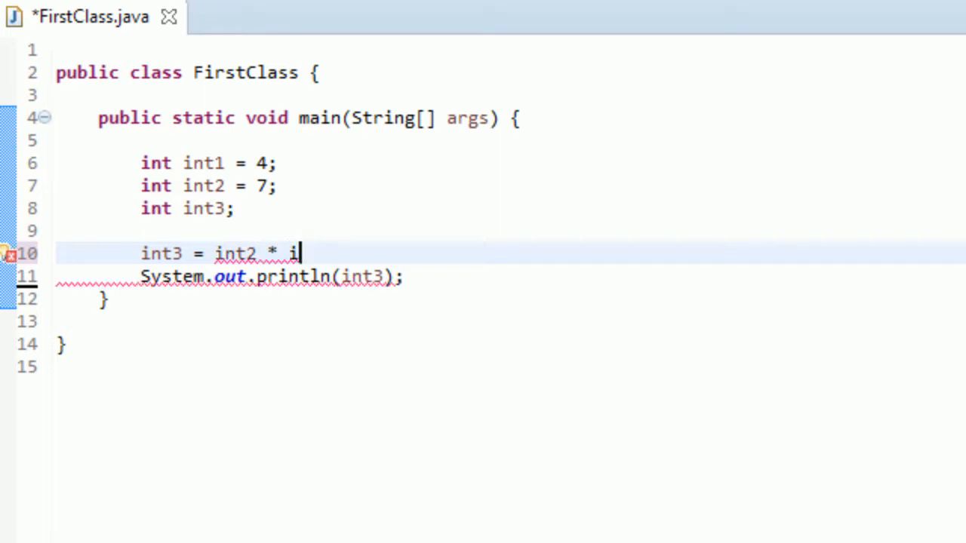
{"action": "type", "text": "nt1;"}
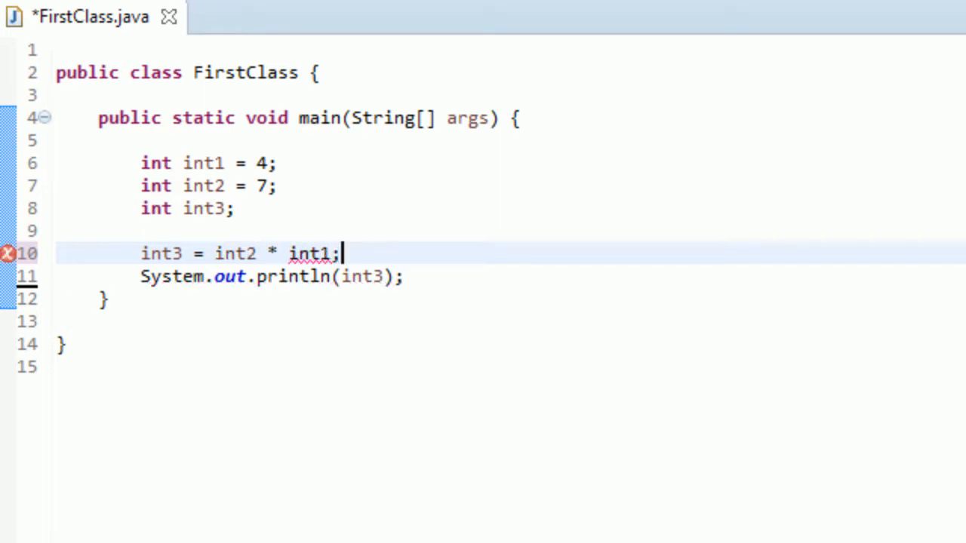
{"action": "key", "text": "ctrl+s"}
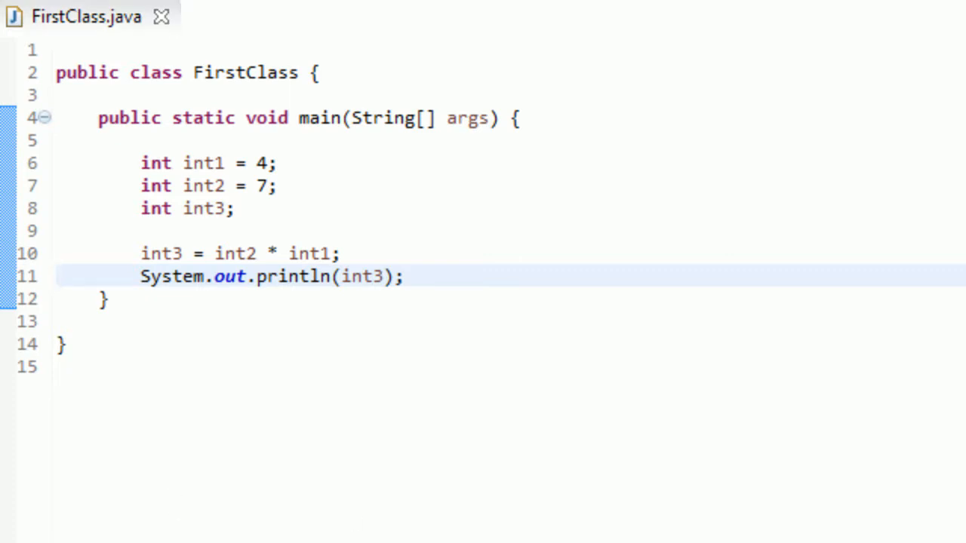
{"action": "mouse_move", "coordinate": [301, 199]}
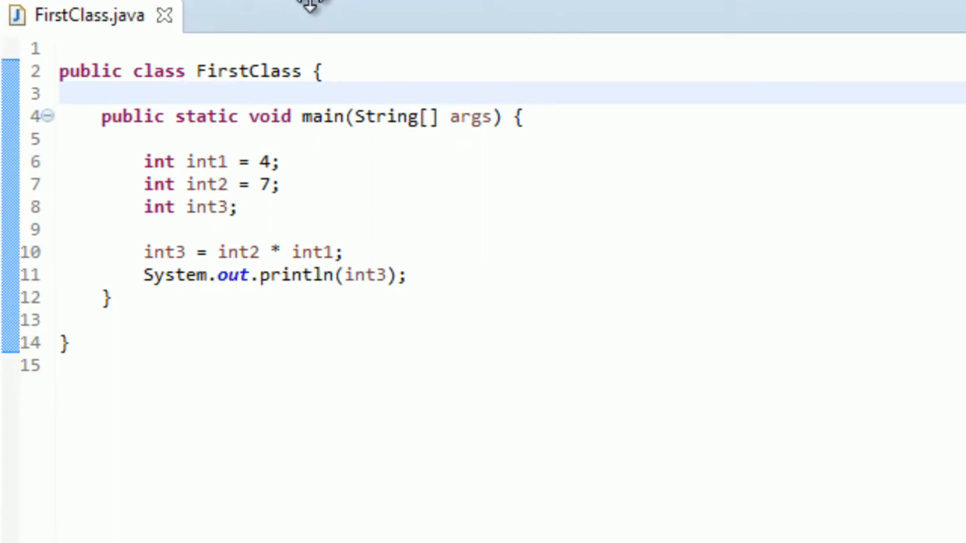
Step: Replace the * with / so line 10 reads int3 = int2 / int1
{"action": "left_click", "coordinate": [316, 274]}
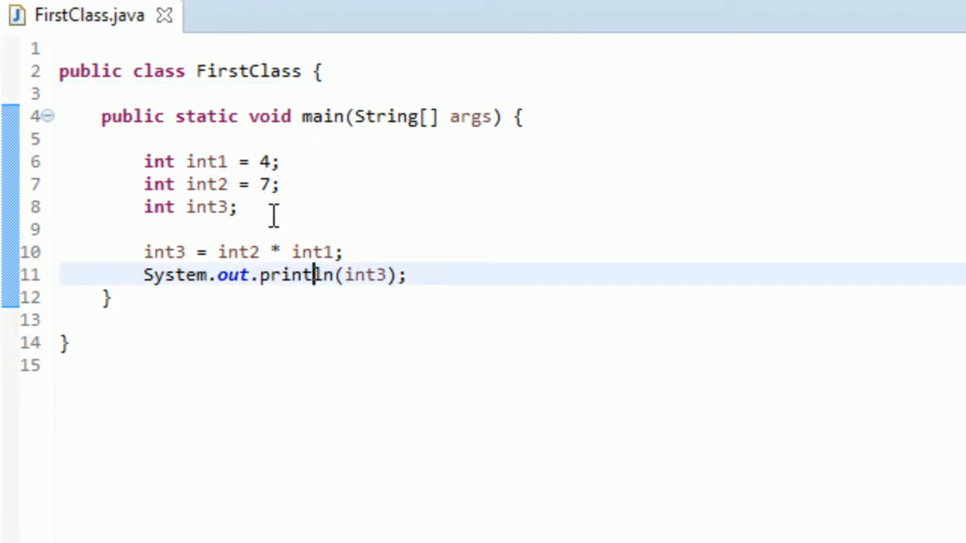
{"action": "double_click", "coordinate": [315, 251]}
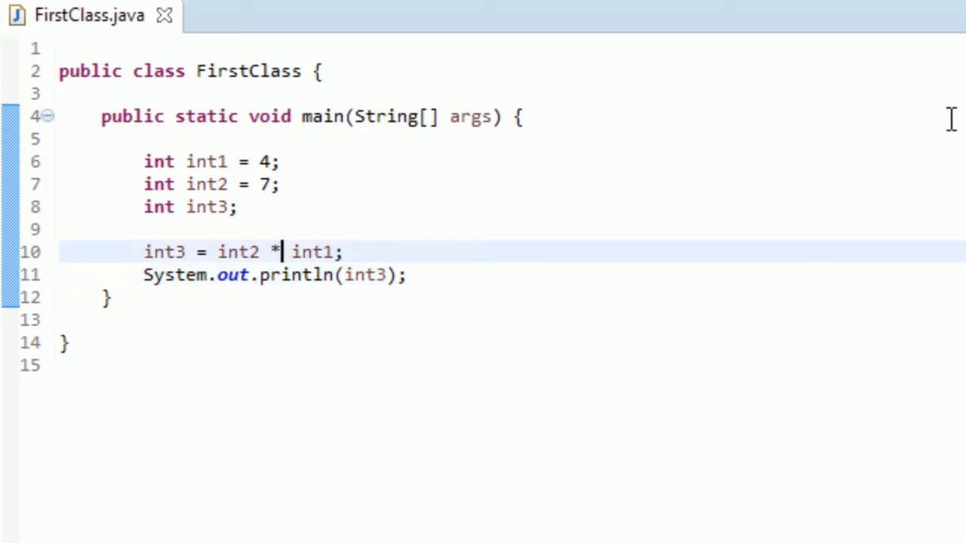
{"action": "key", "text": "BackSpace"}
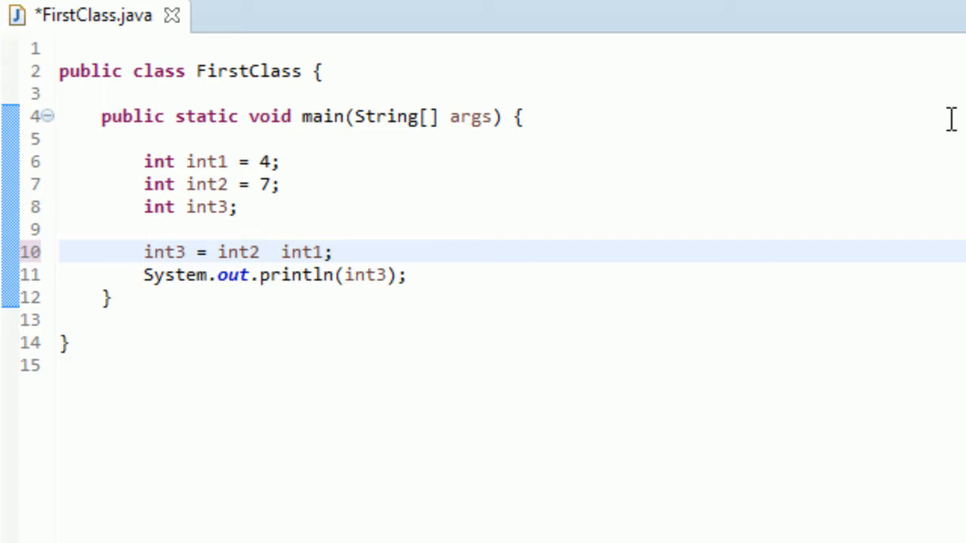
{"action": "type", "text": "/"}
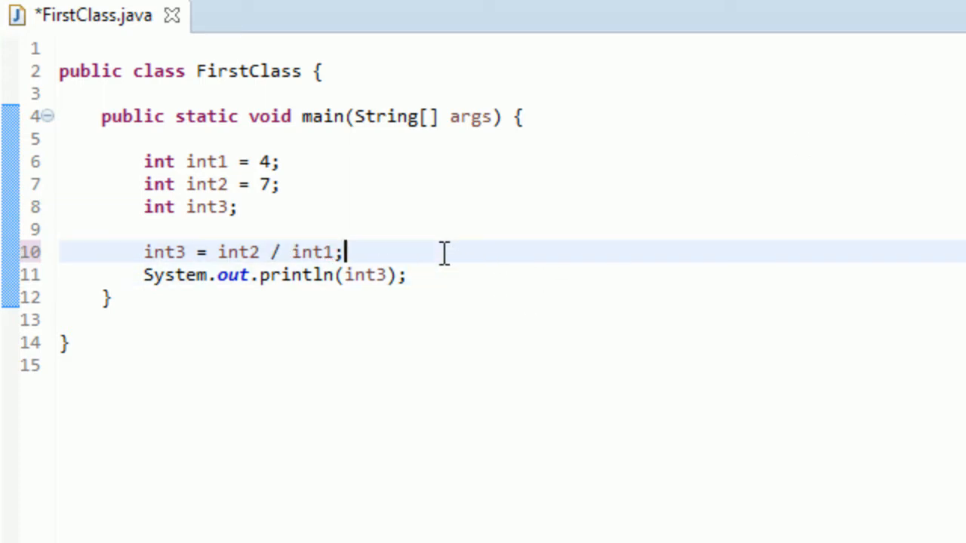
{"action": "mouse_move", "coordinate": [389, 255]}
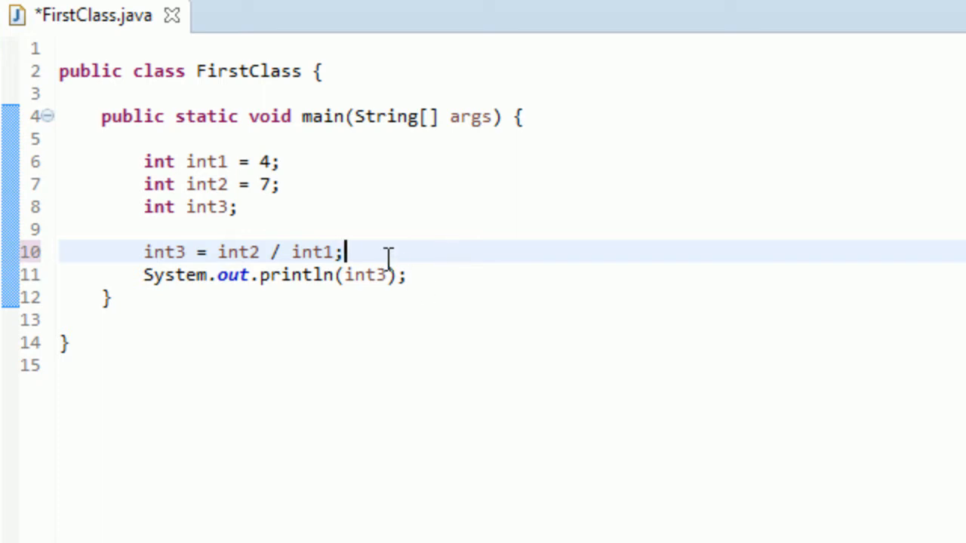
{"action": "mouse_move", "coordinate": [489, 282]}
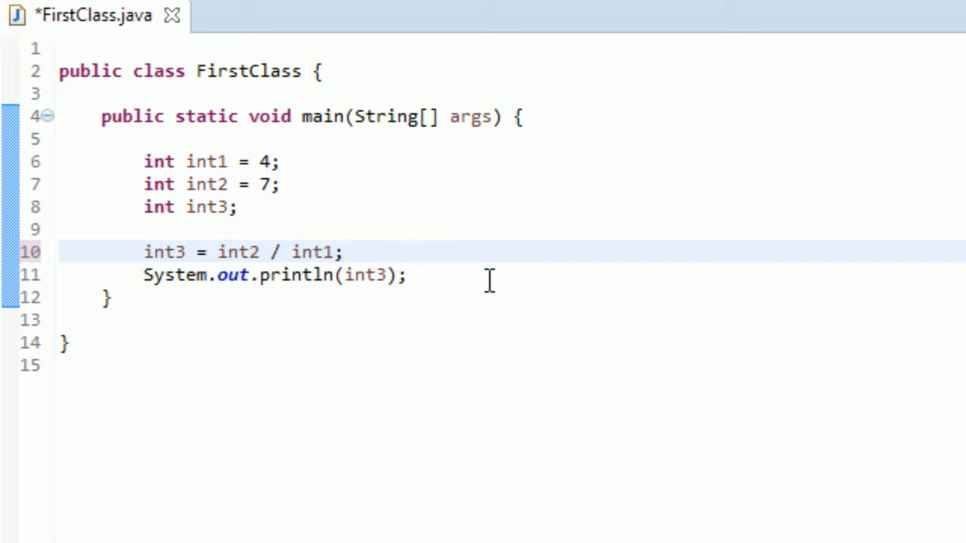
{"action": "mouse_move", "coordinate": [228, 160]}
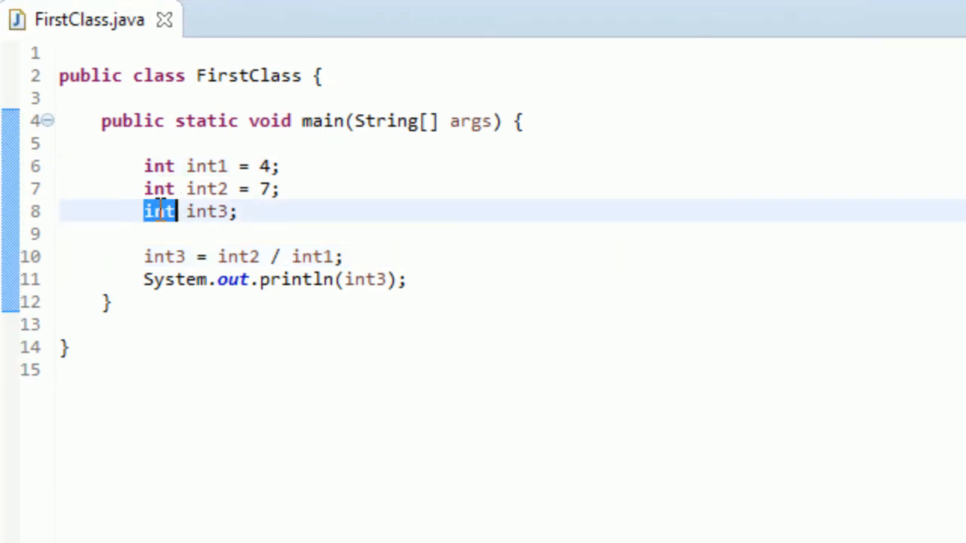
Step: Change int3 to float myFloat, assign it int2 / int1, print it, and save
{"action": "type", "text": "floa"}
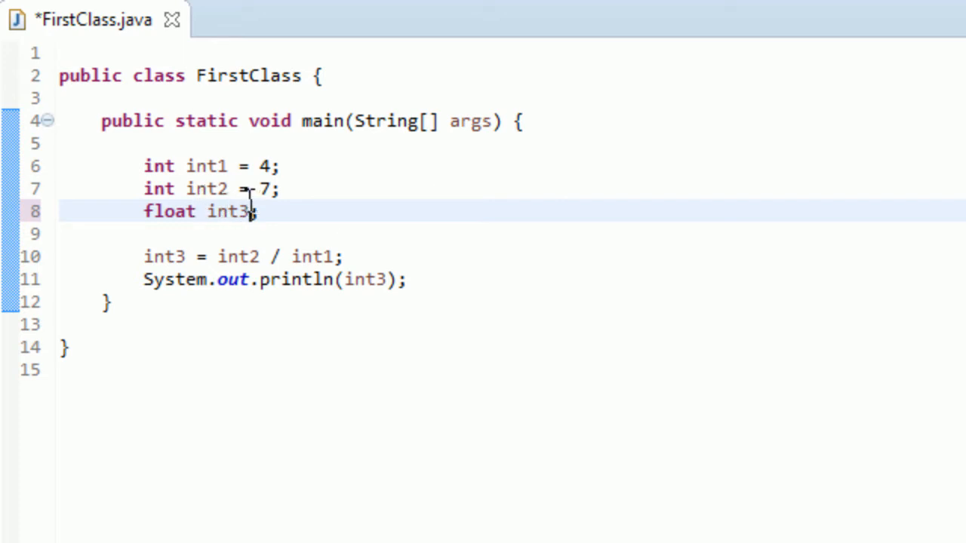
{"action": "type", "text": "myFloa"}
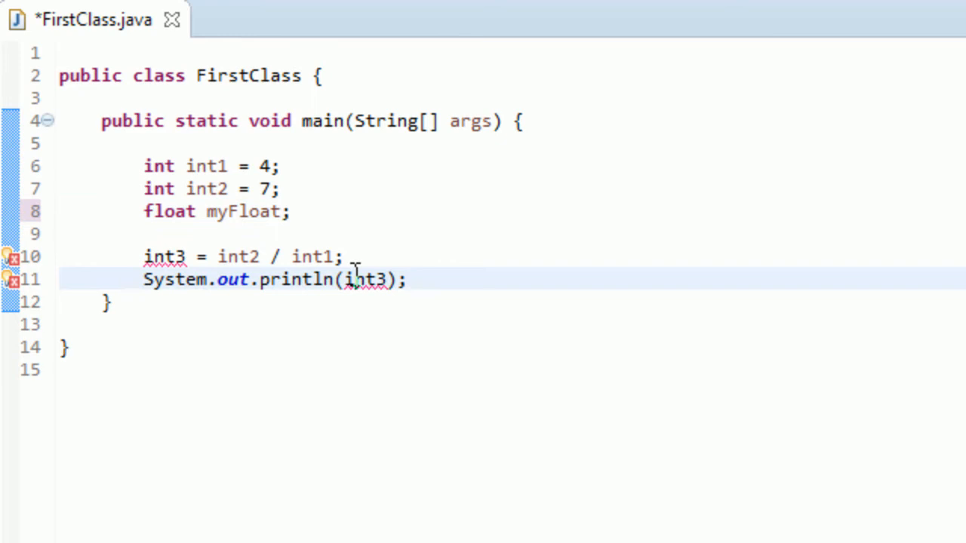
{"action": "type", "text": "myFloa"}
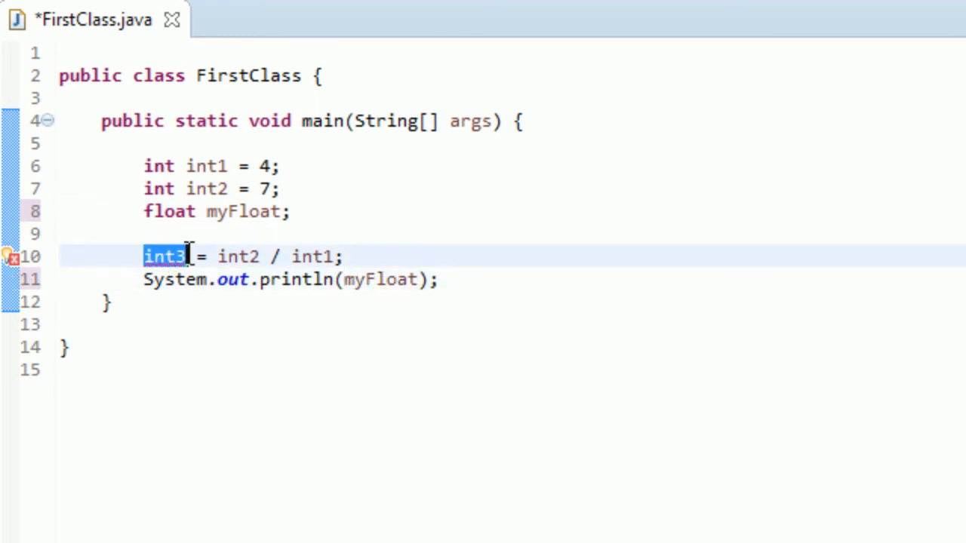
{"action": "type", "text": "myFloat"}
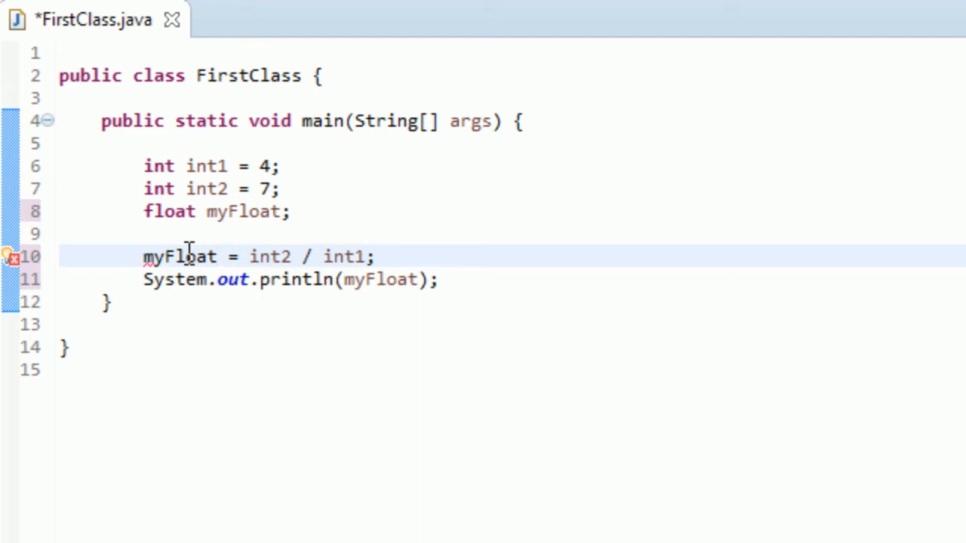
{"action": "key", "text": "ctrl+s"}
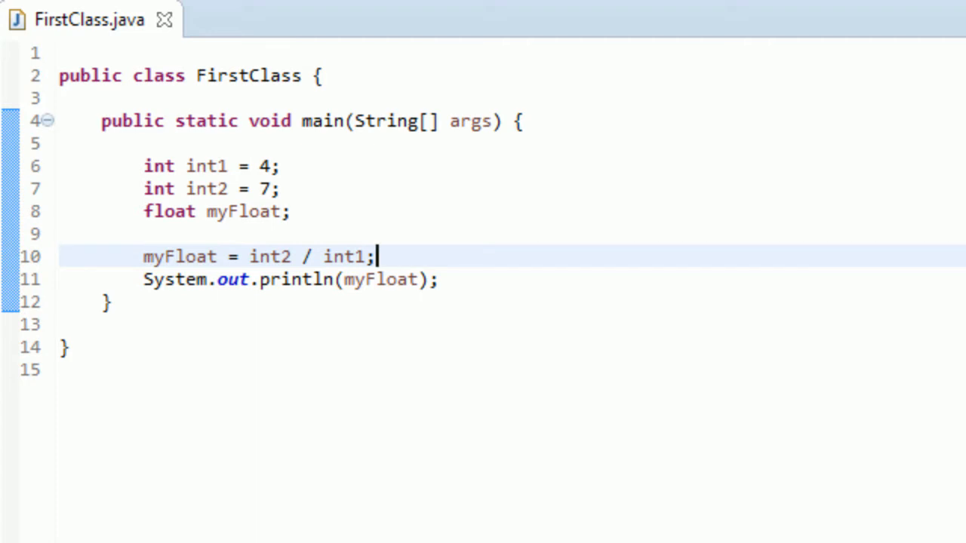
{"action": "mouse_move", "coordinate": [347, 13]}
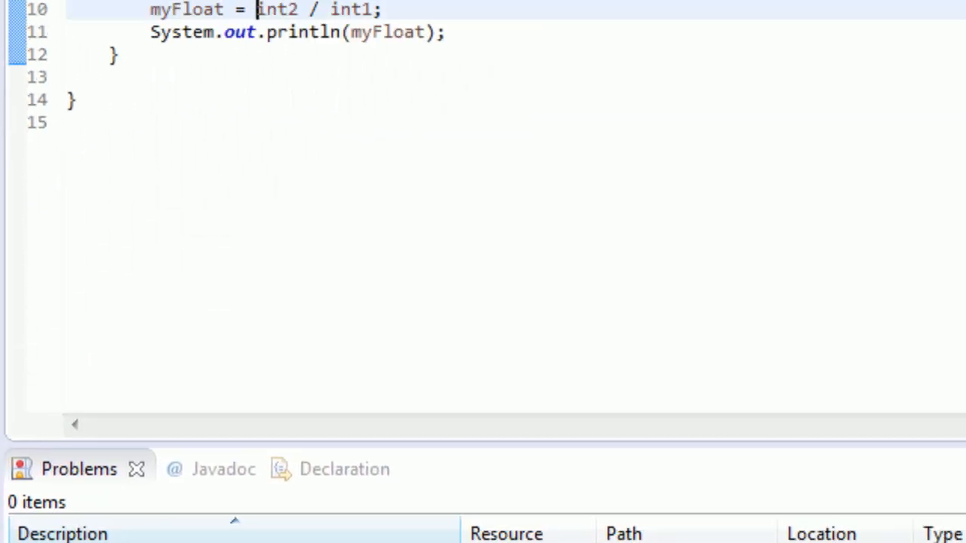
{"action": "mouse_move", "coordinate": [287, 11]}
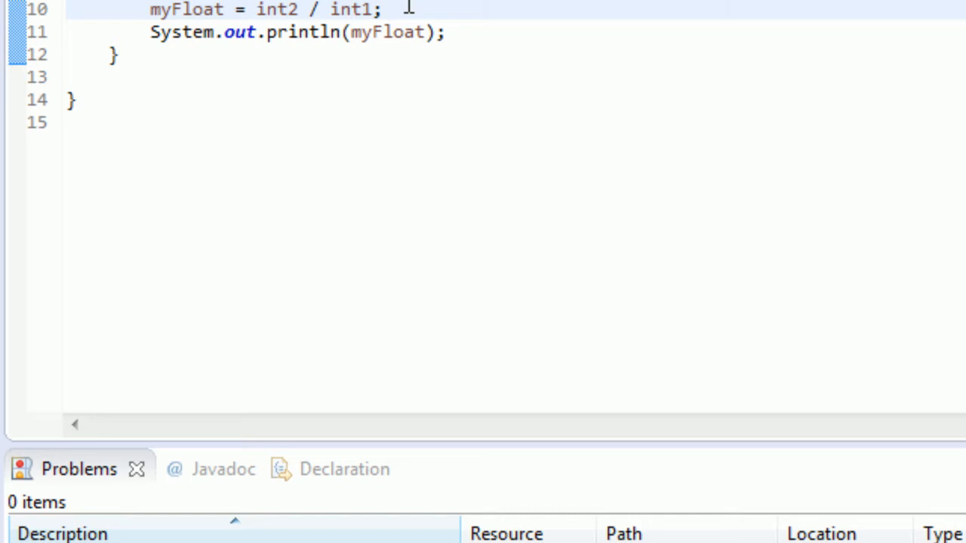
Step: Declare float float2 = 7 in place of int2 and assign myFloat = float2 / int1
{"action": "left_click", "coordinate": [256, 9]}
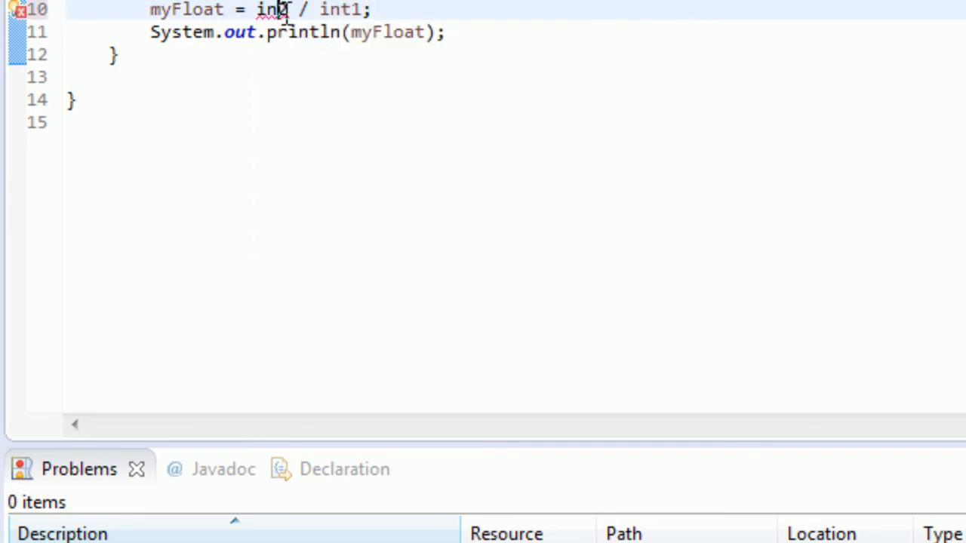
{"action": "type", "text": "float2"}
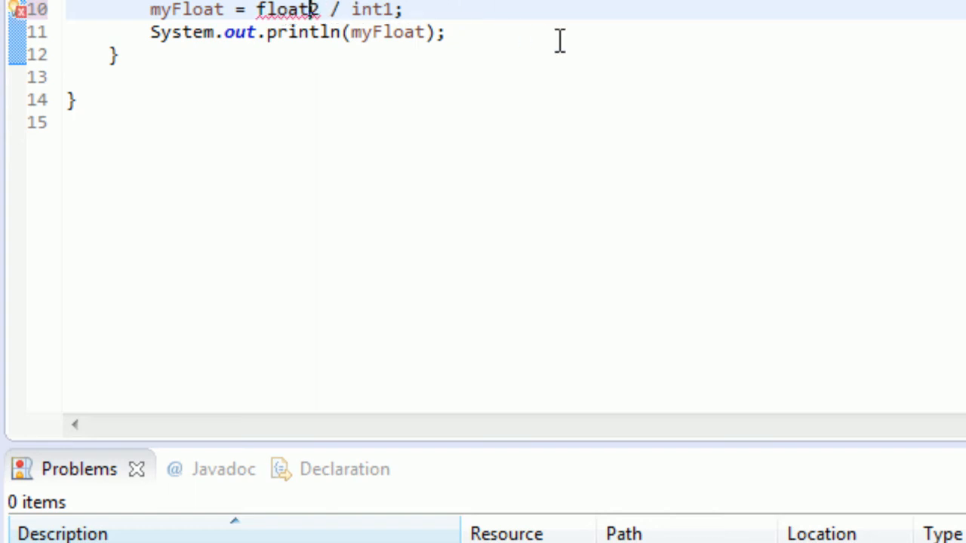
{"action": "type", "text": "2"}
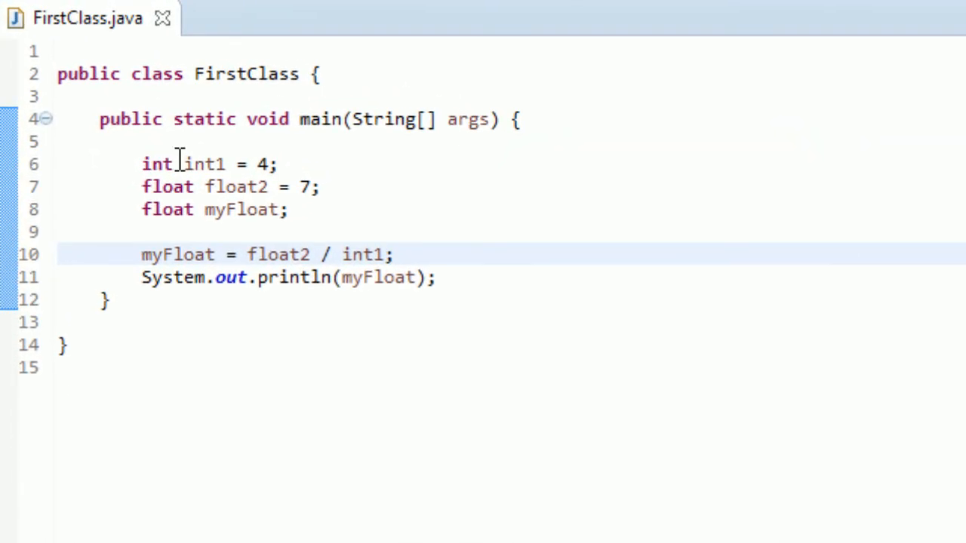
{"action": "left_click", "coordinate": [279, 165]}
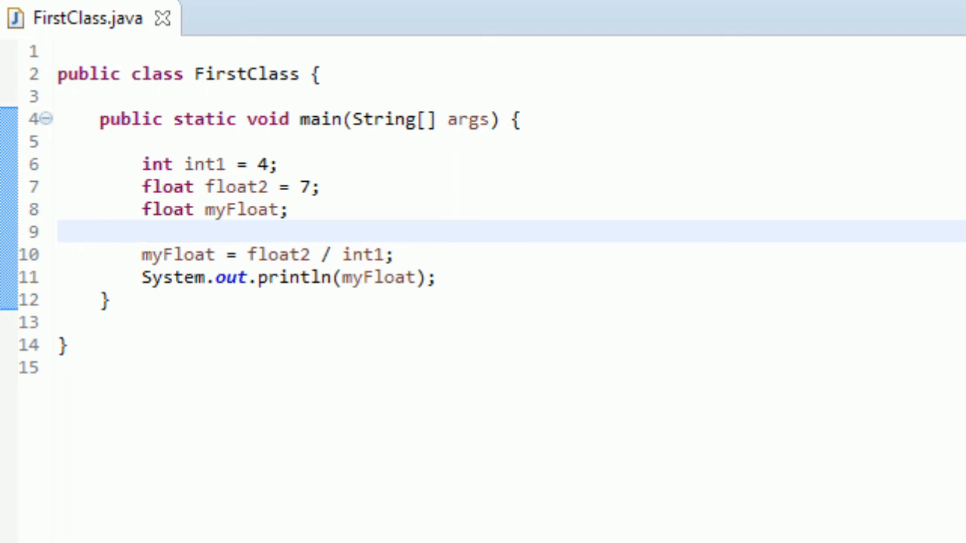
{"action": "mouse_move", "coordinate": [324, 178]}
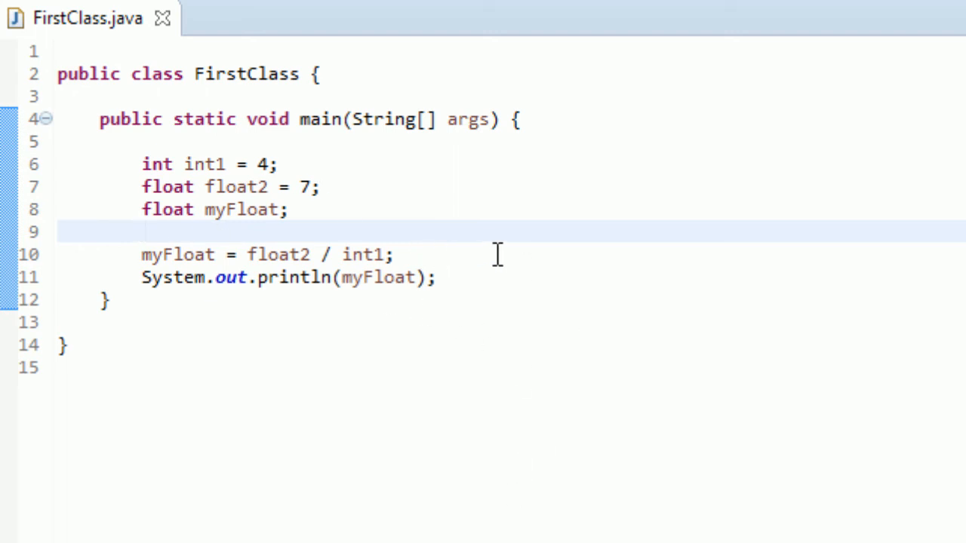
{"action": "left_click", "coordinate": [143, 233]}
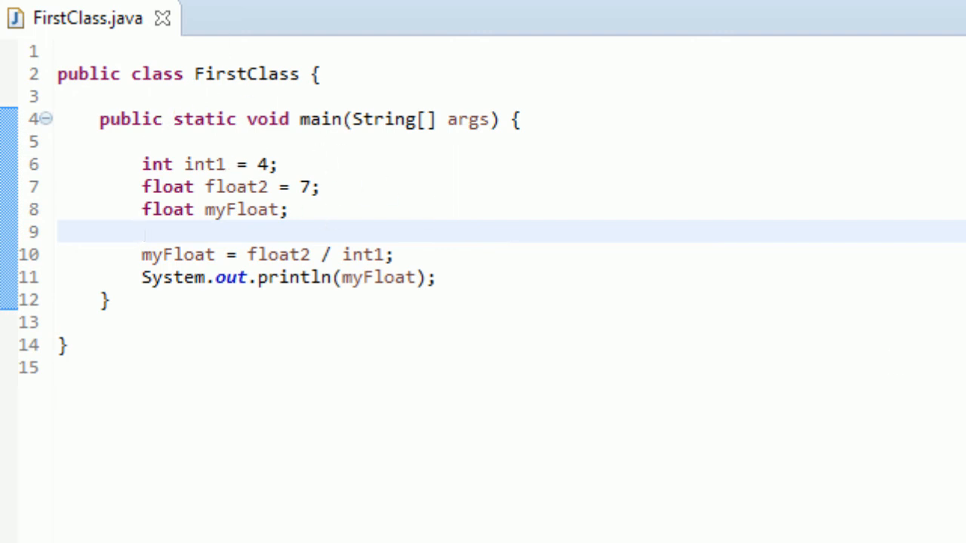
{"action": "left_click", "coordinate": [142, 233]}
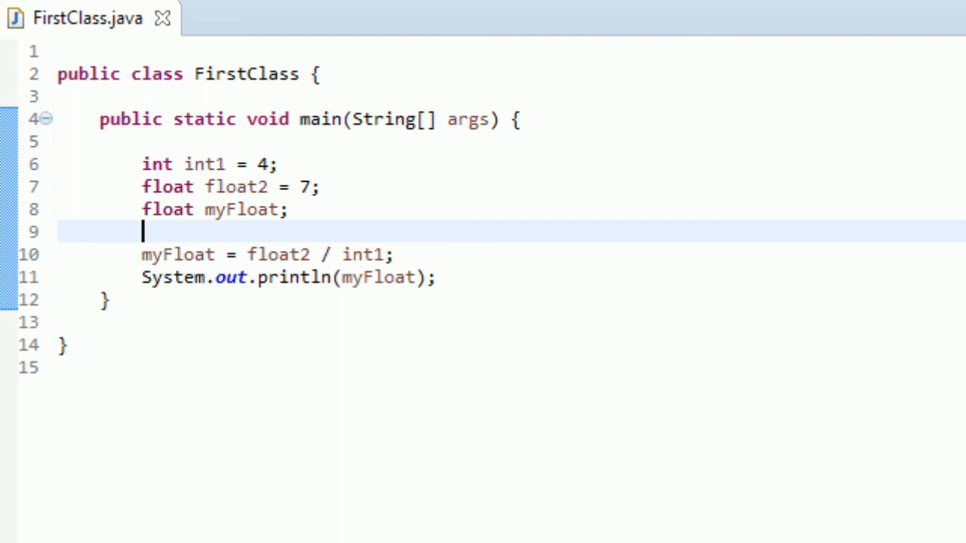